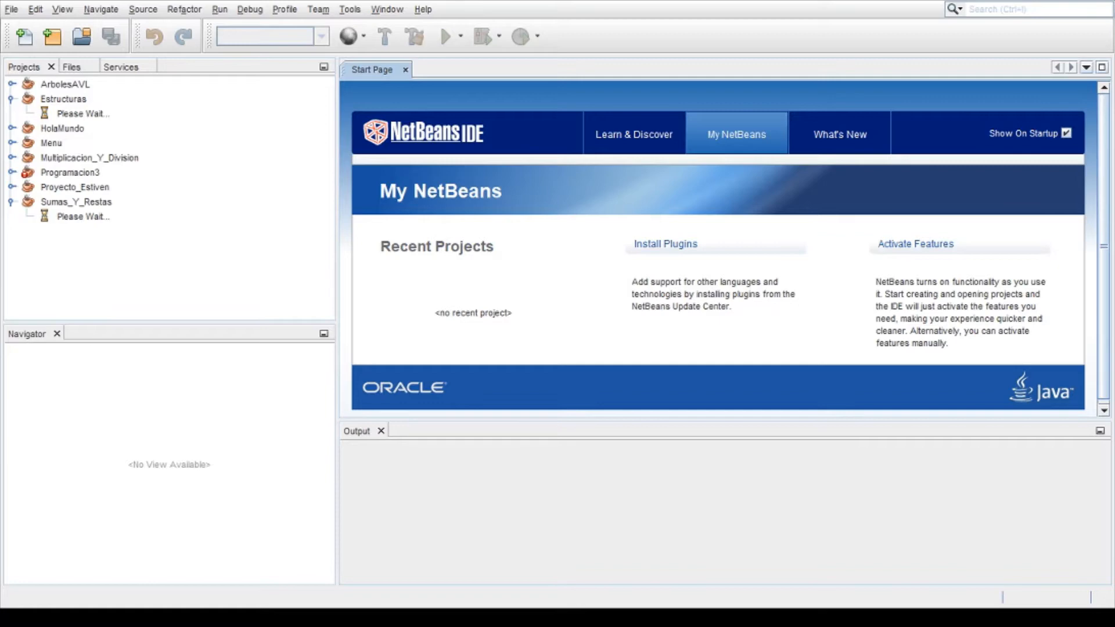
Expand the Estructuras project and its sumas_y_restas package to view its files.
click(10, 99)
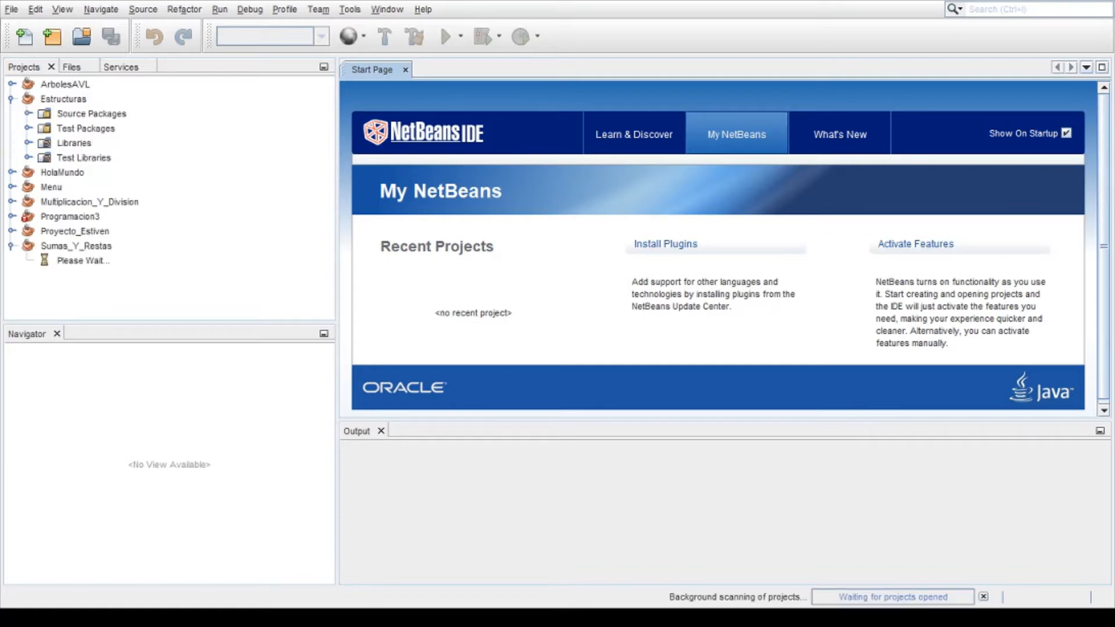
click(10, 99)
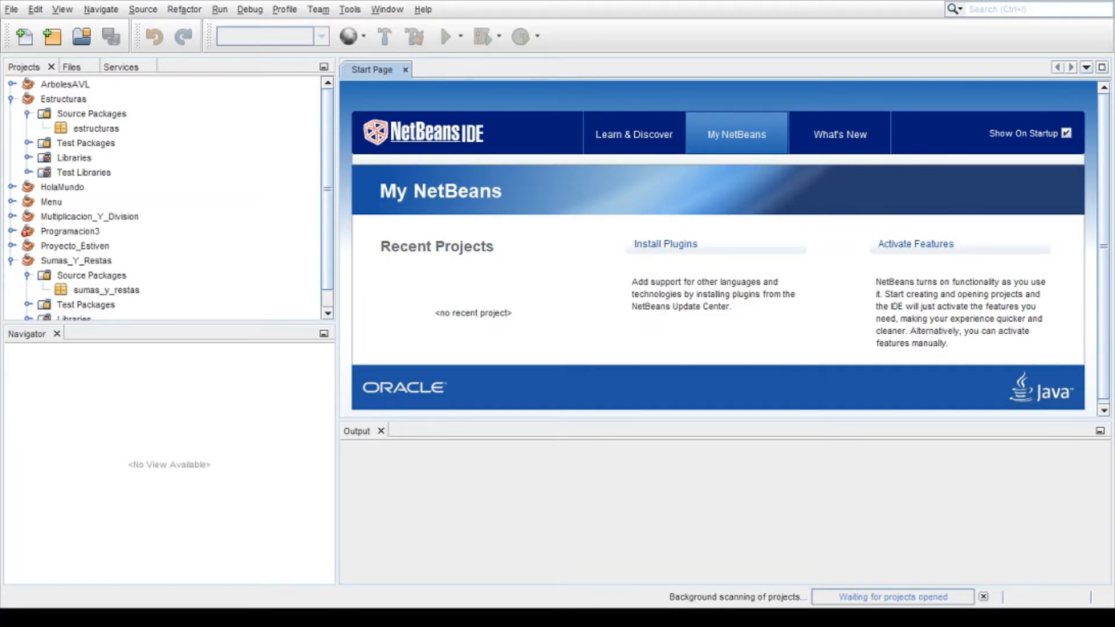
click(95, 128)
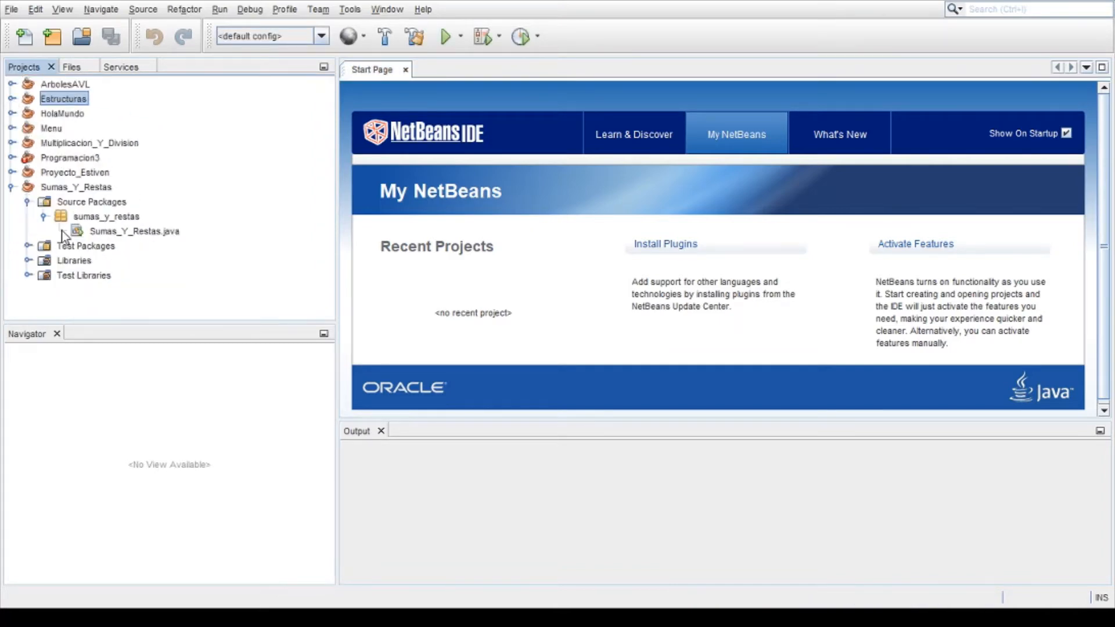
Collapse the Sumas_Y_Restas project and expand the Menu project toward Menu.java.
click(45, 216)
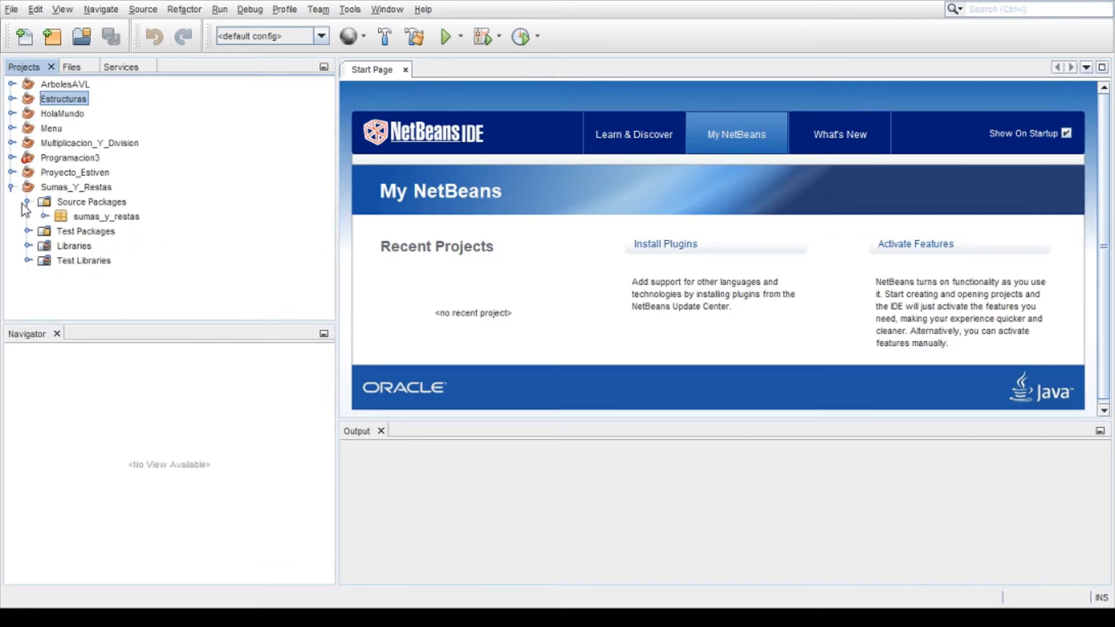
click(11, 187)
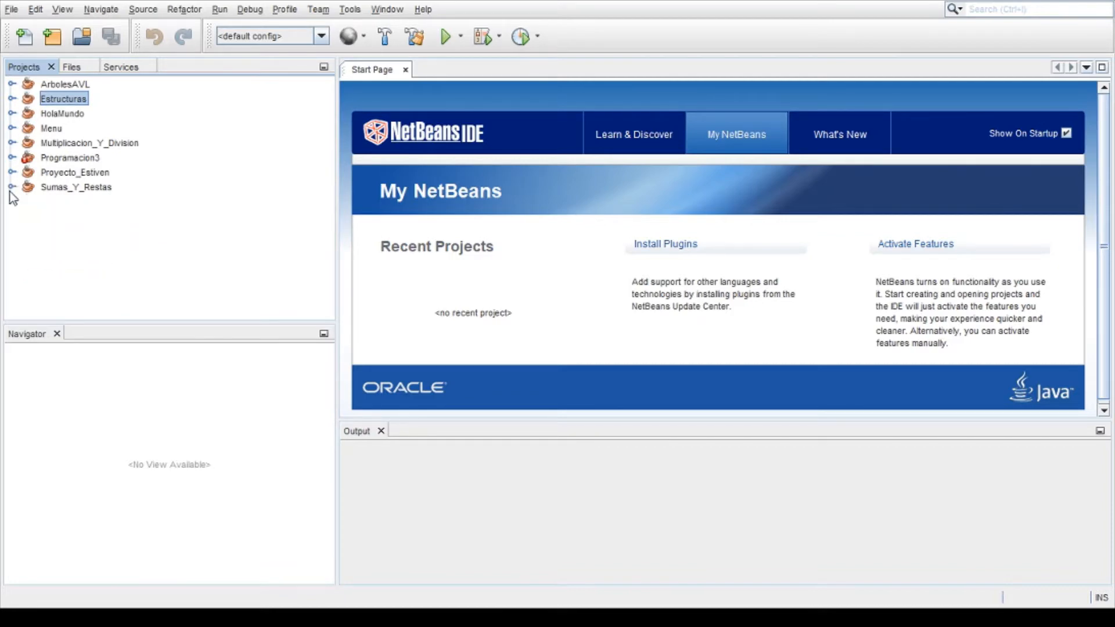
click(12, 128)
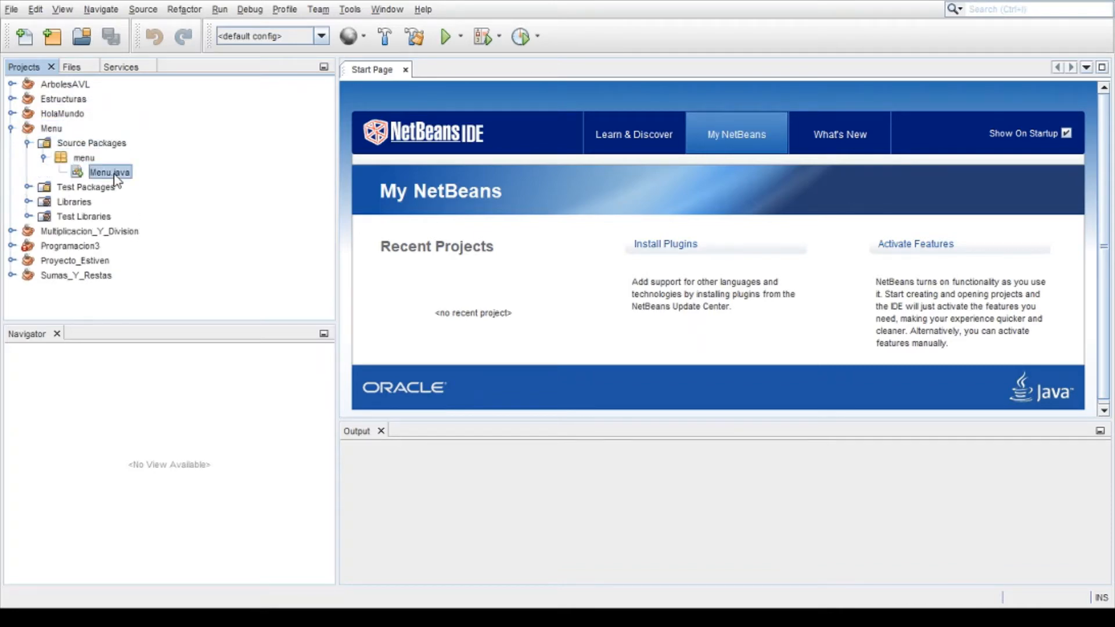
Review the calculator code in Menu.java, then launch it with Run File.
double_click(109, 171)
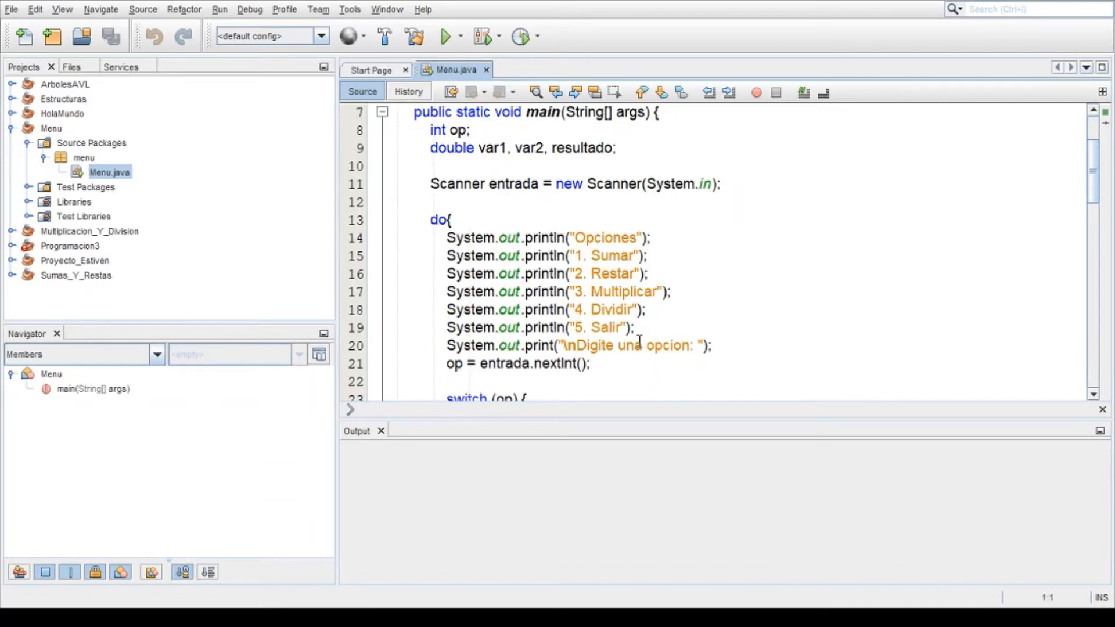
mouse_move(831, 398)
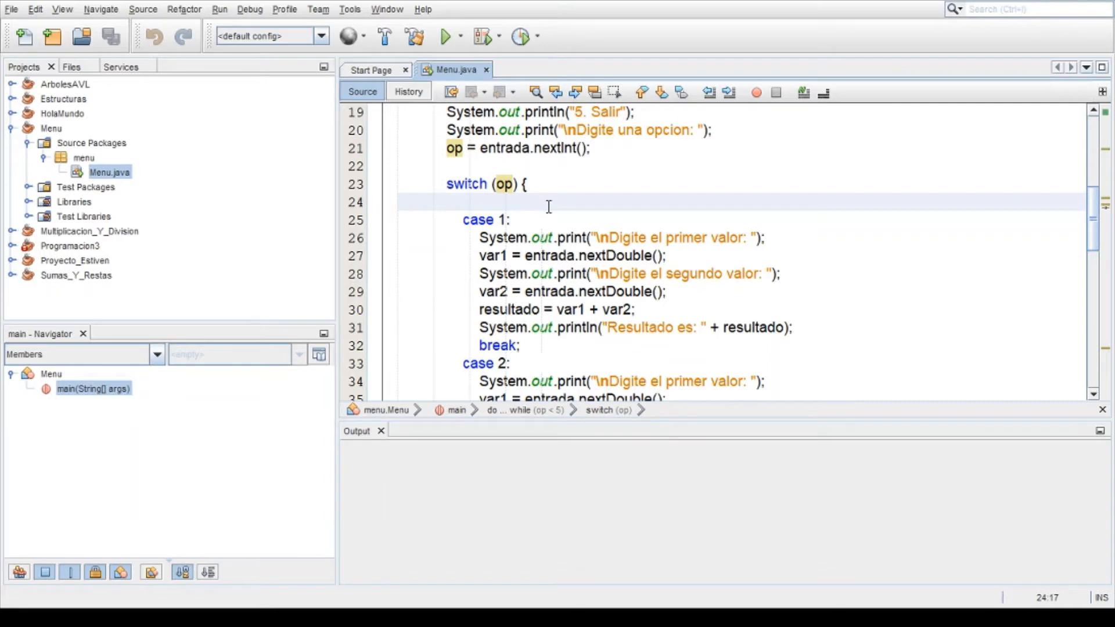
scroll(down, 3)
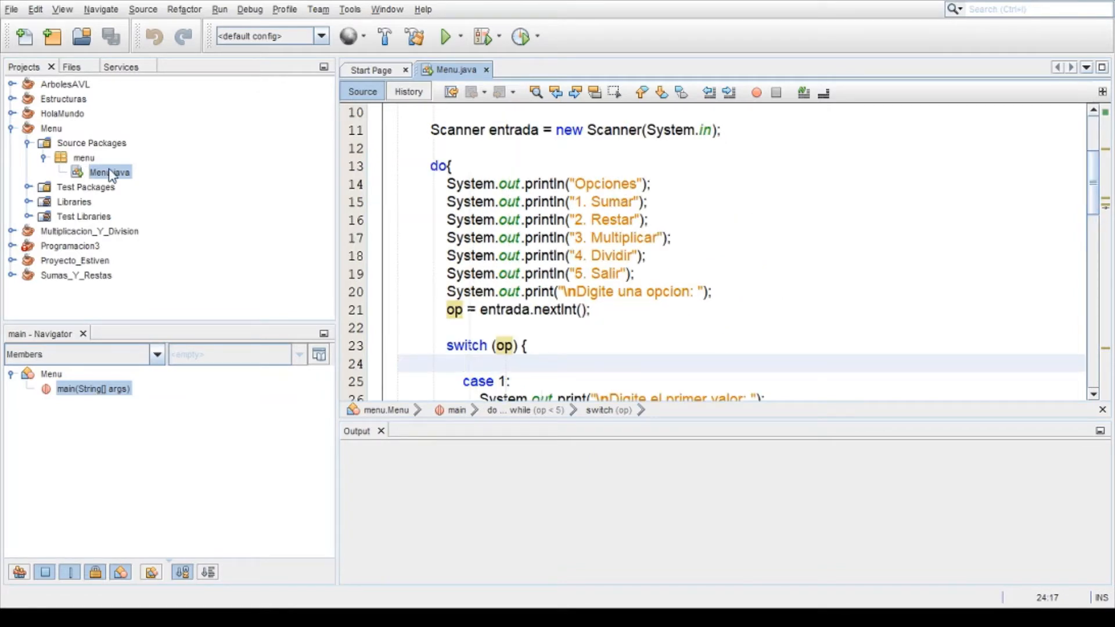
right_click(109, 172)
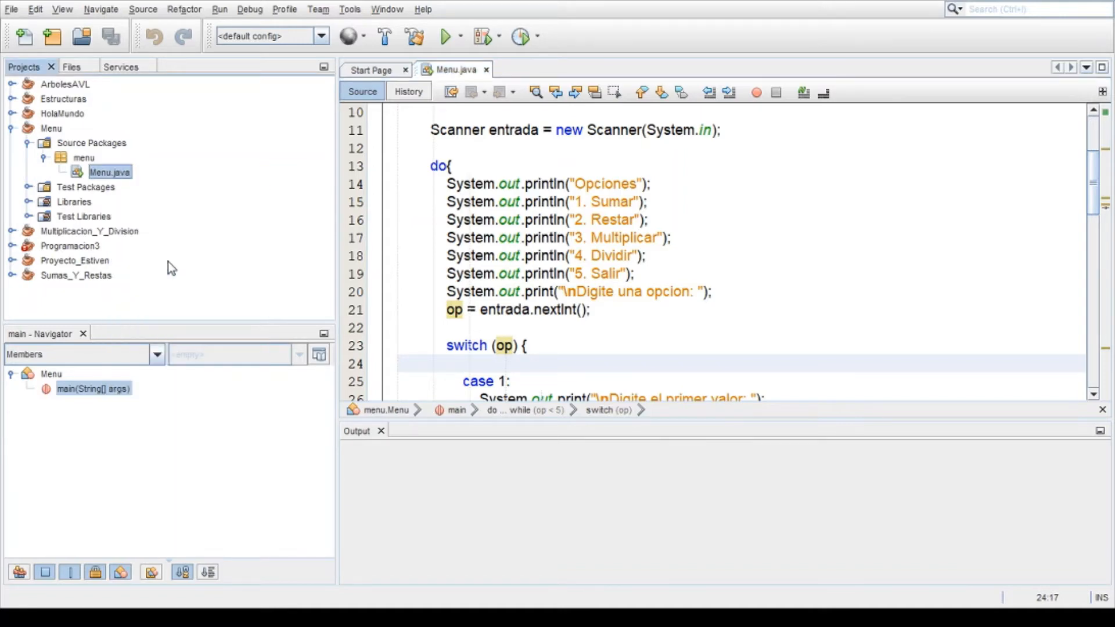
click(446, 36)
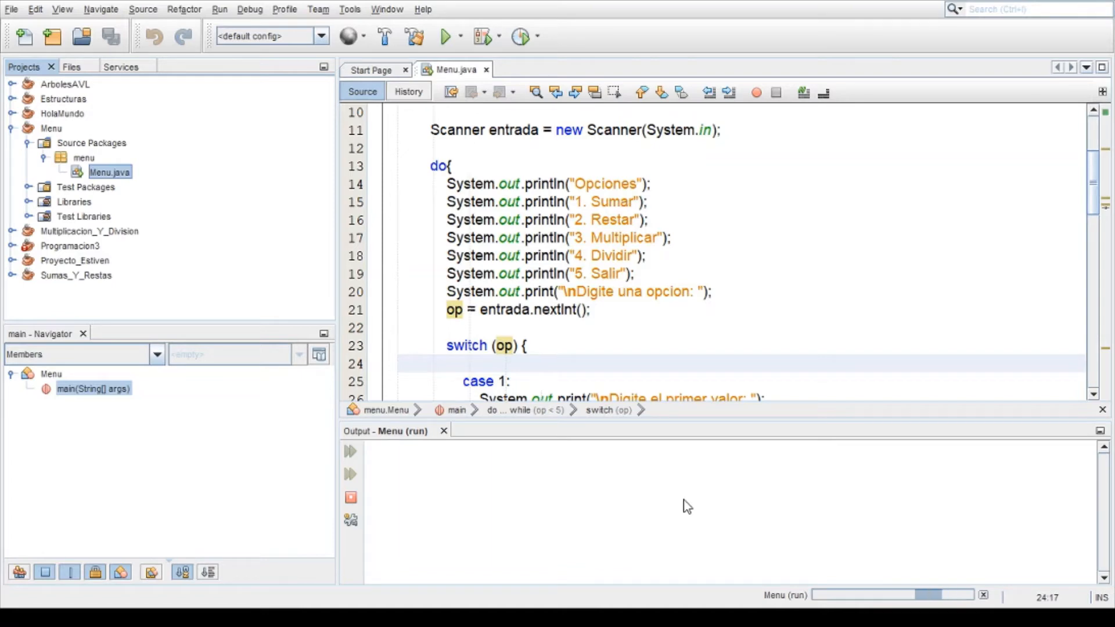
Enter option 1 (Sumar) at the 'Digite una opcion' prompt in the Output console.
click(446, 36)
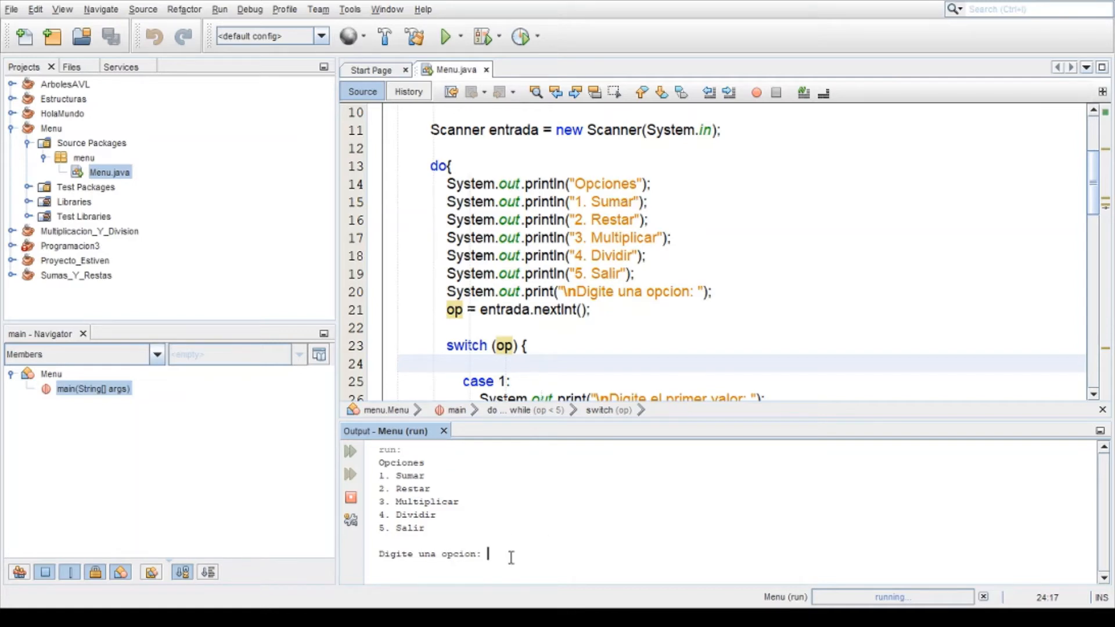
text(1)
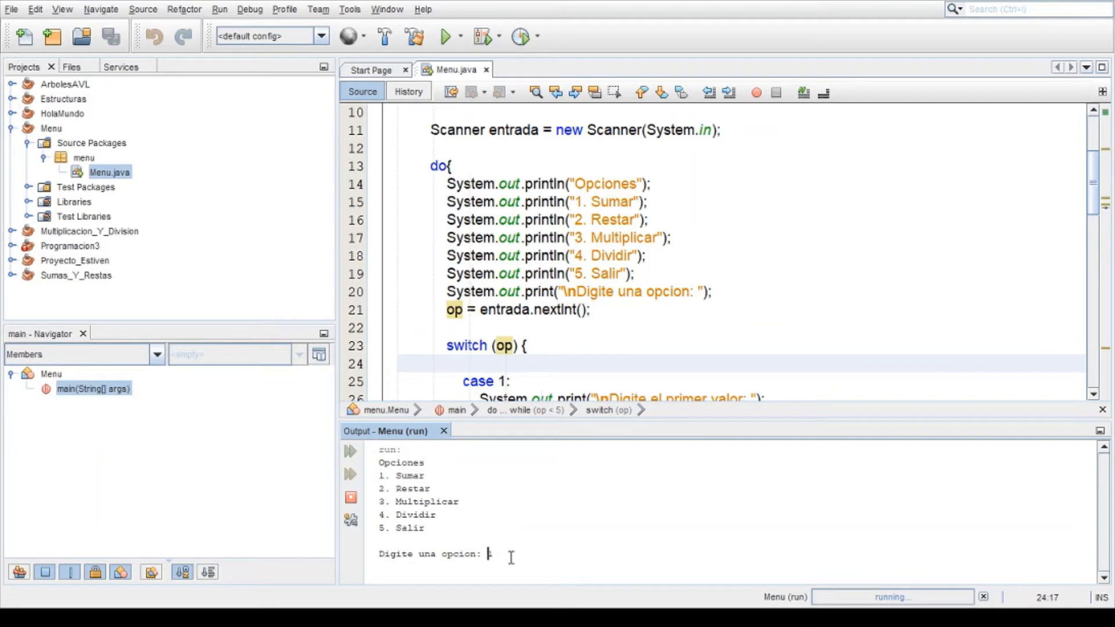
text(1)
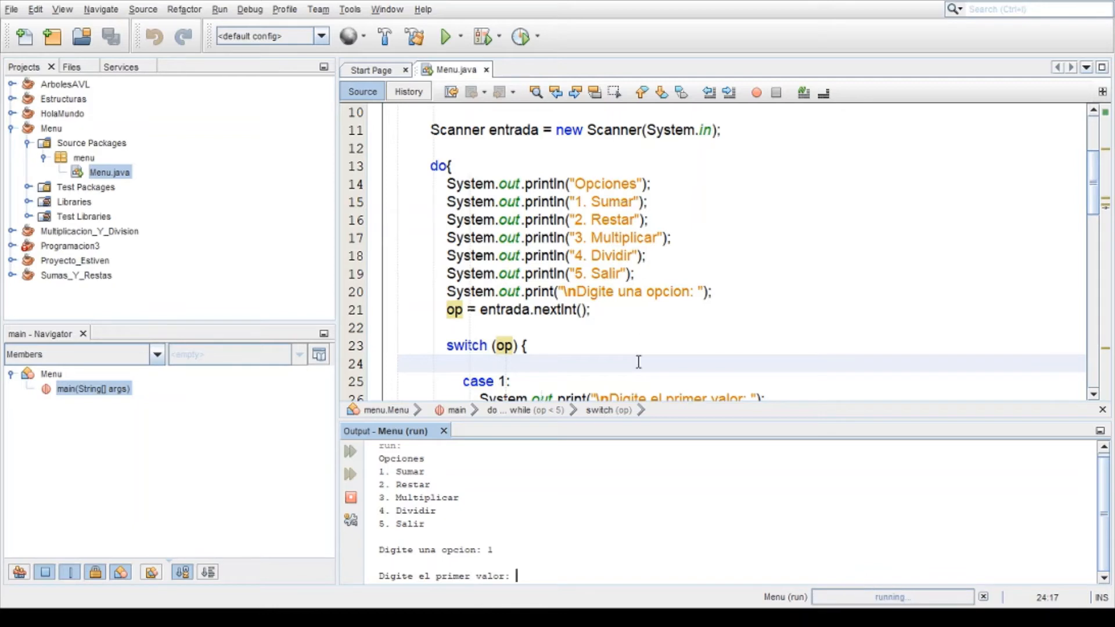
mouse_move(599, 226)
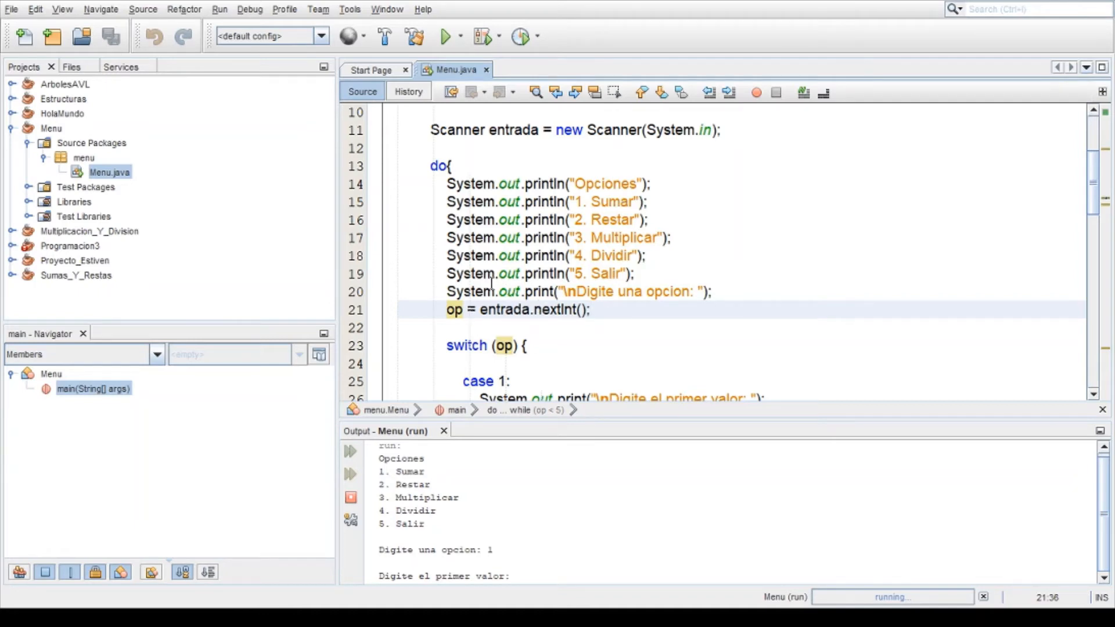
mouse_move(473, 308)
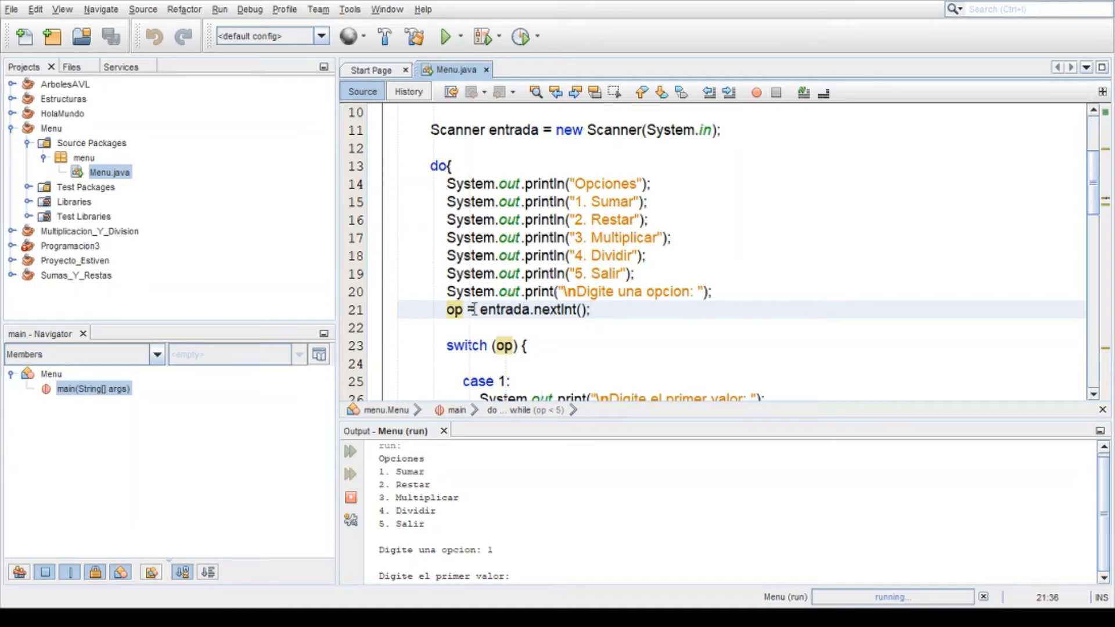
Write the comment //op=1 on the blank line above the switch statement.
double_click(505, 310)
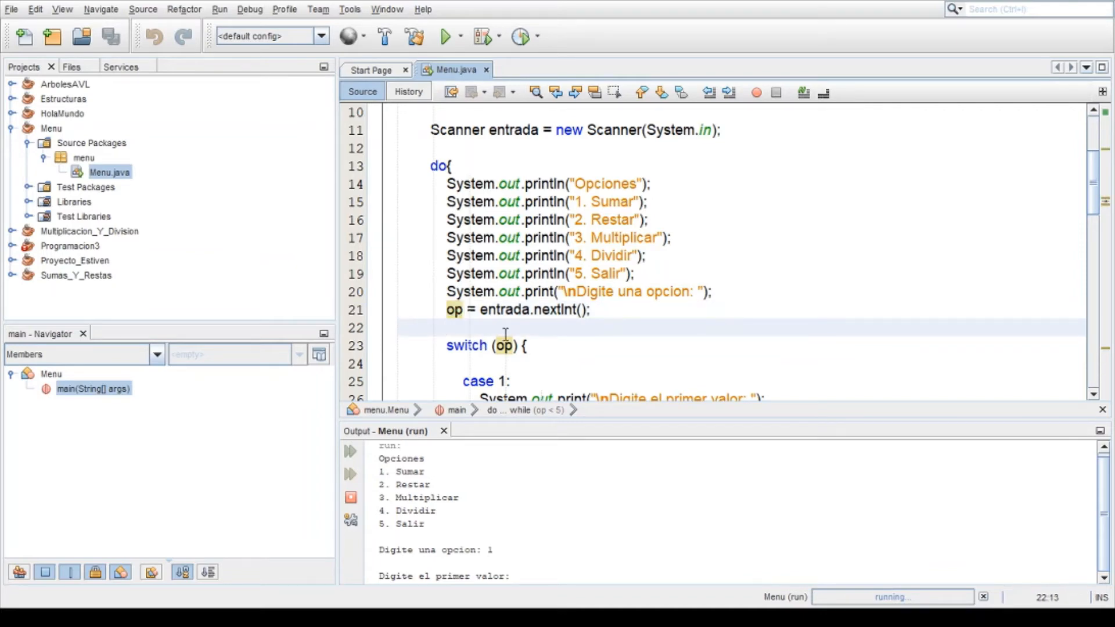
text(//)
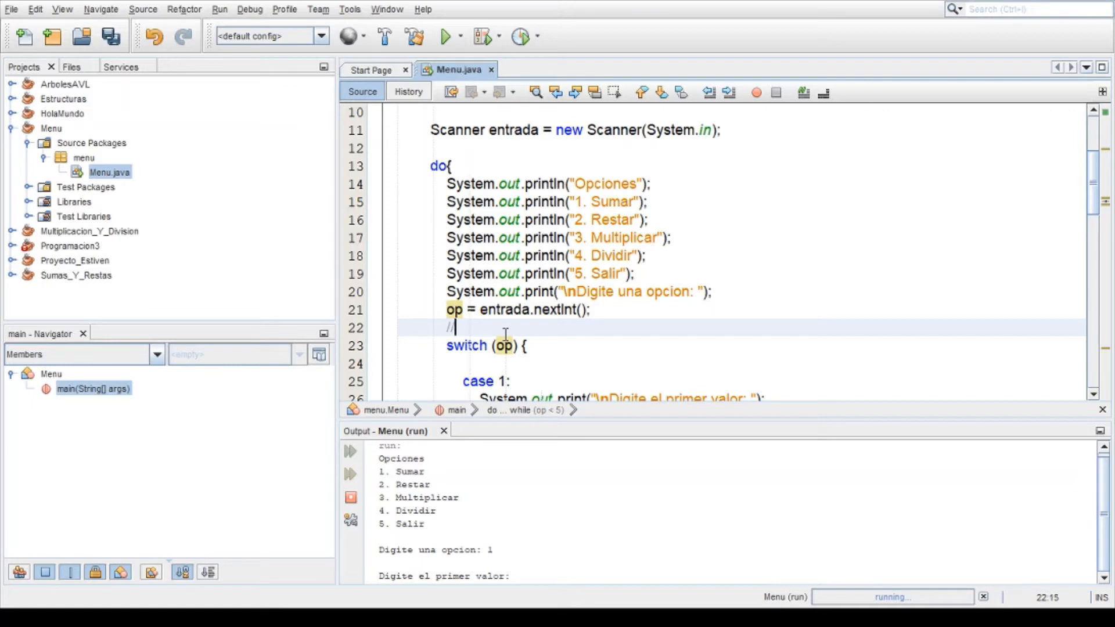
text(op=1)
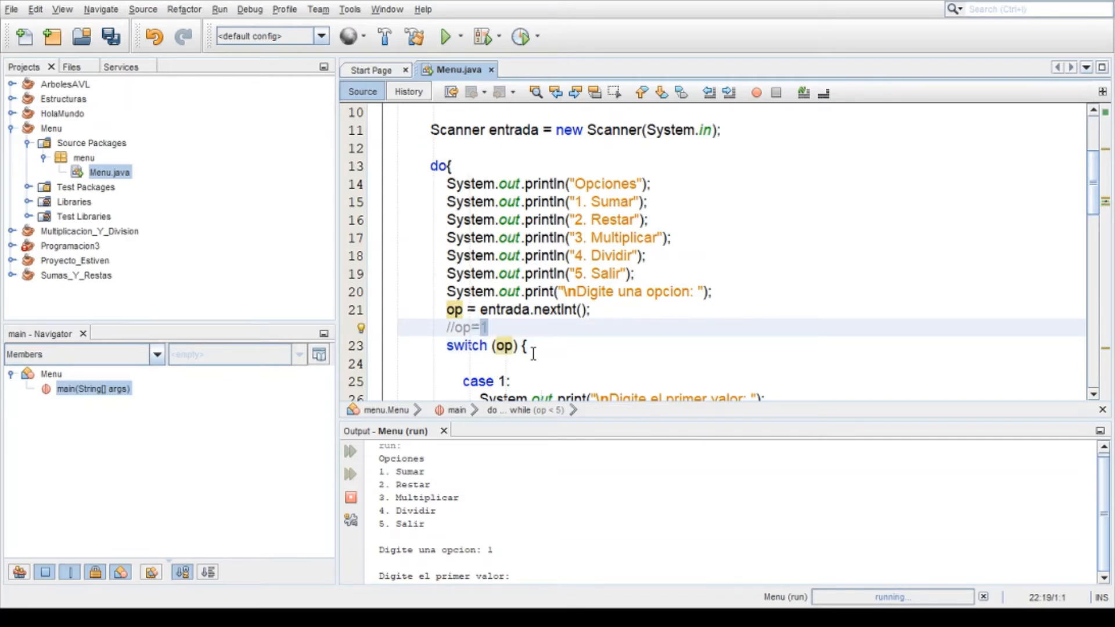
scroll(down, 3)
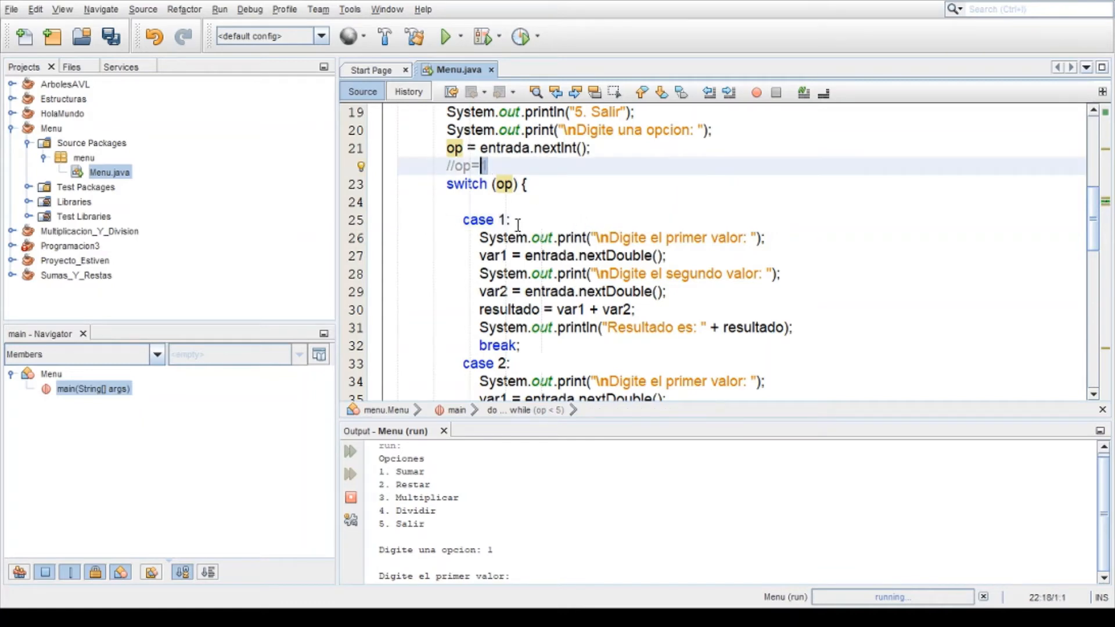
text(1)
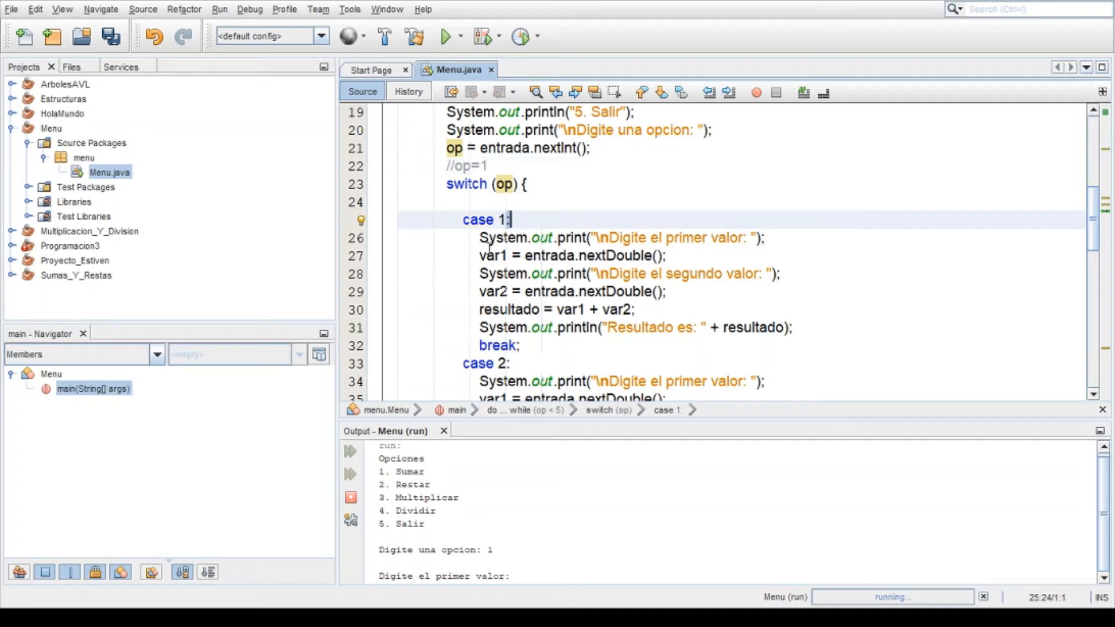
drag(480, 237, 577, 309)
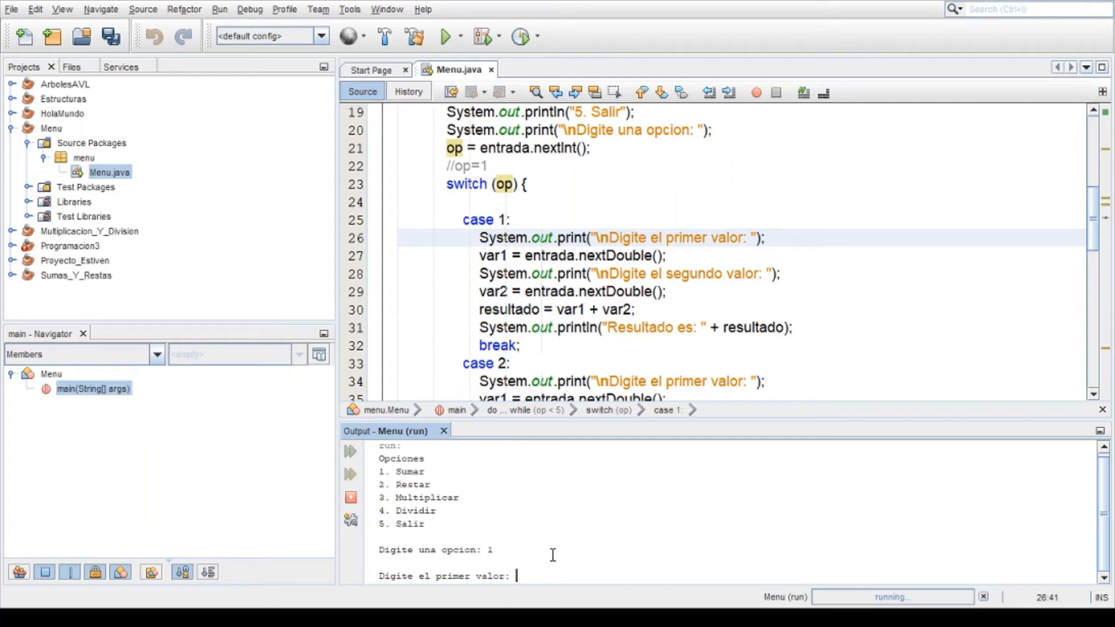
Enter the values 5 and 5 so the program prints Resultado es: 10.0.
text(5)
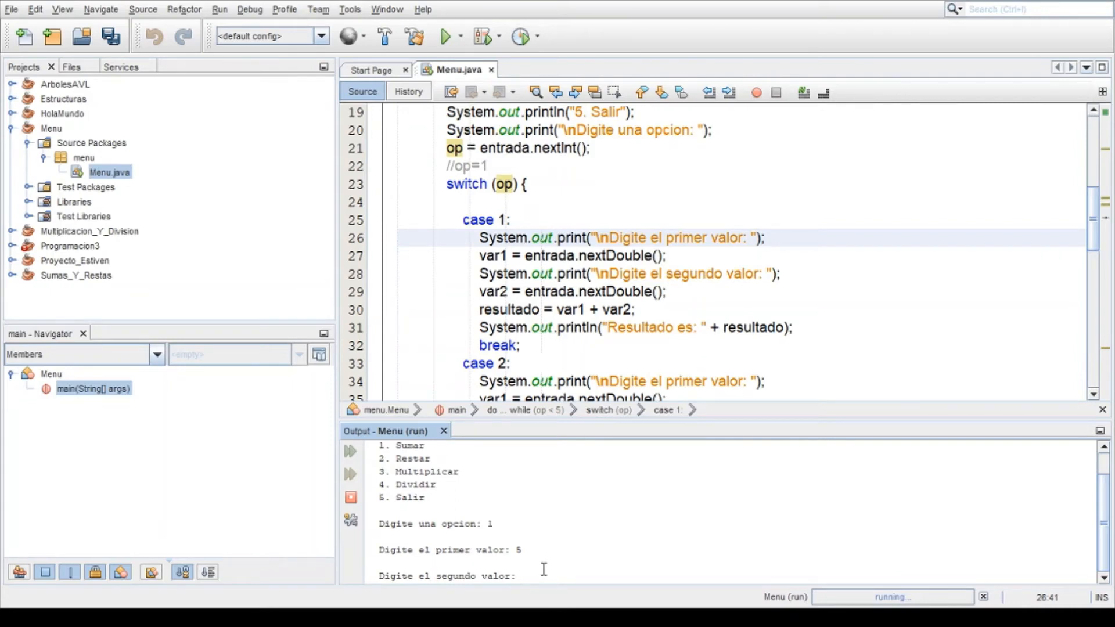
text(5)
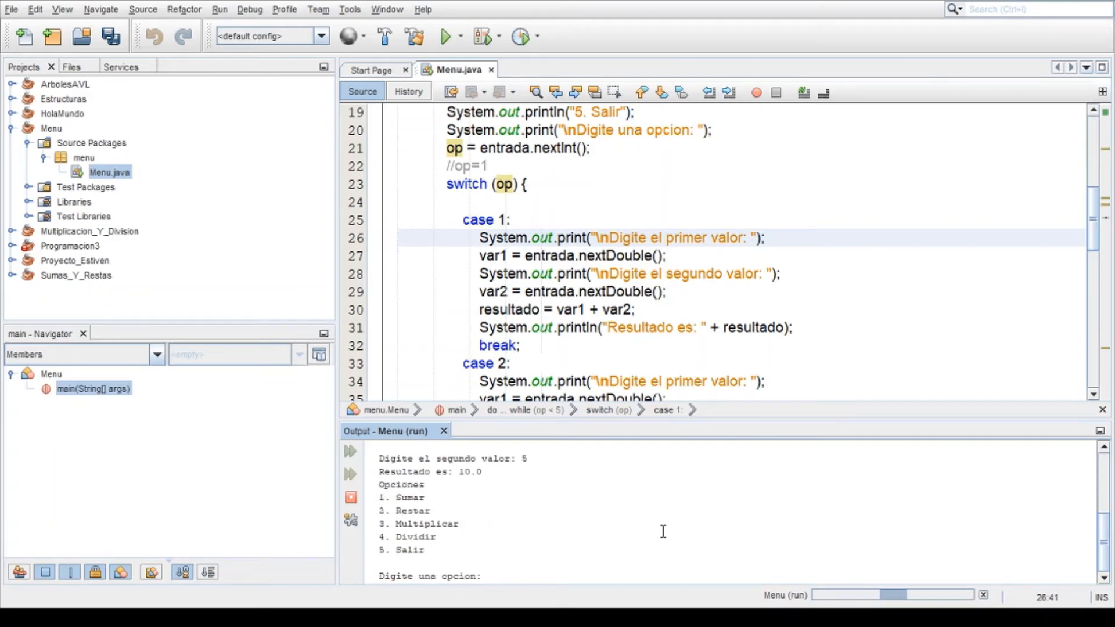
mouse_move(562, 489)
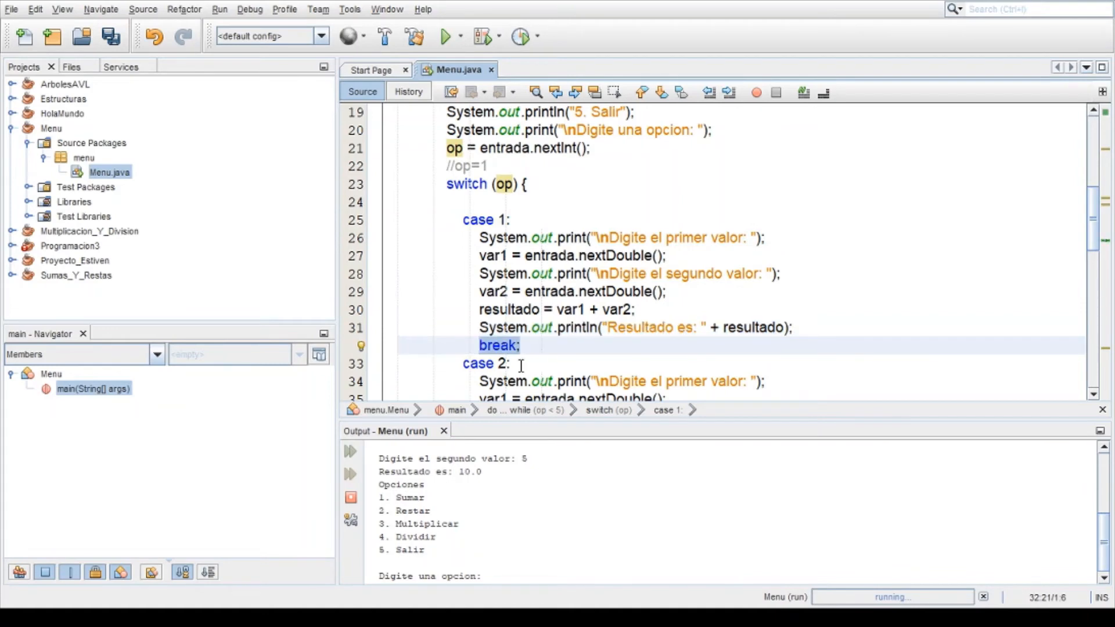
mouse_move(517, 349)
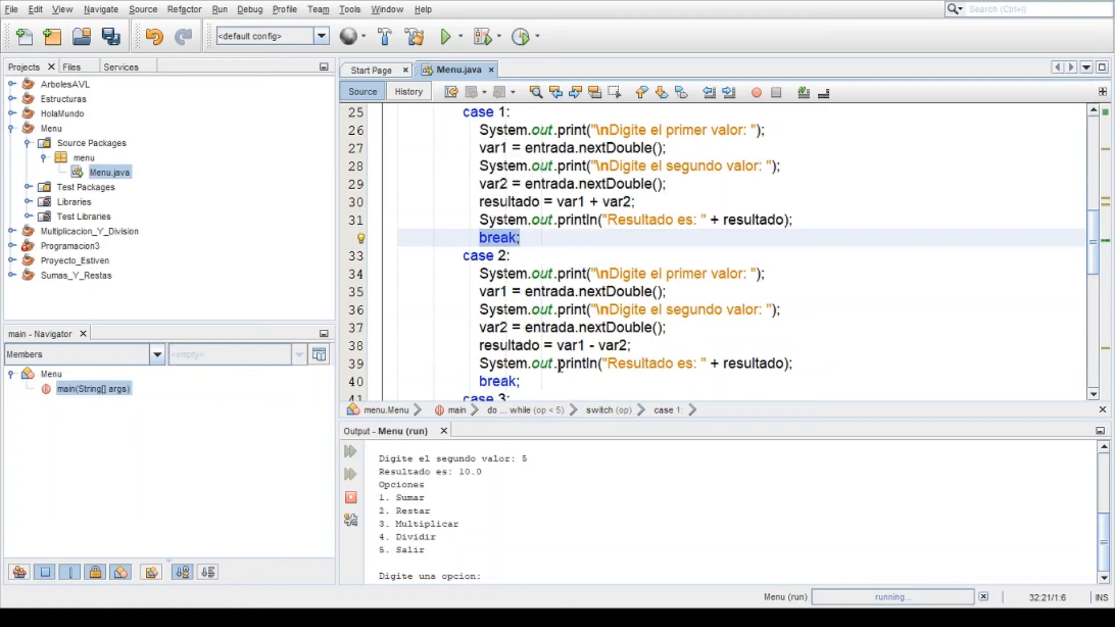
scroll(down, 3)
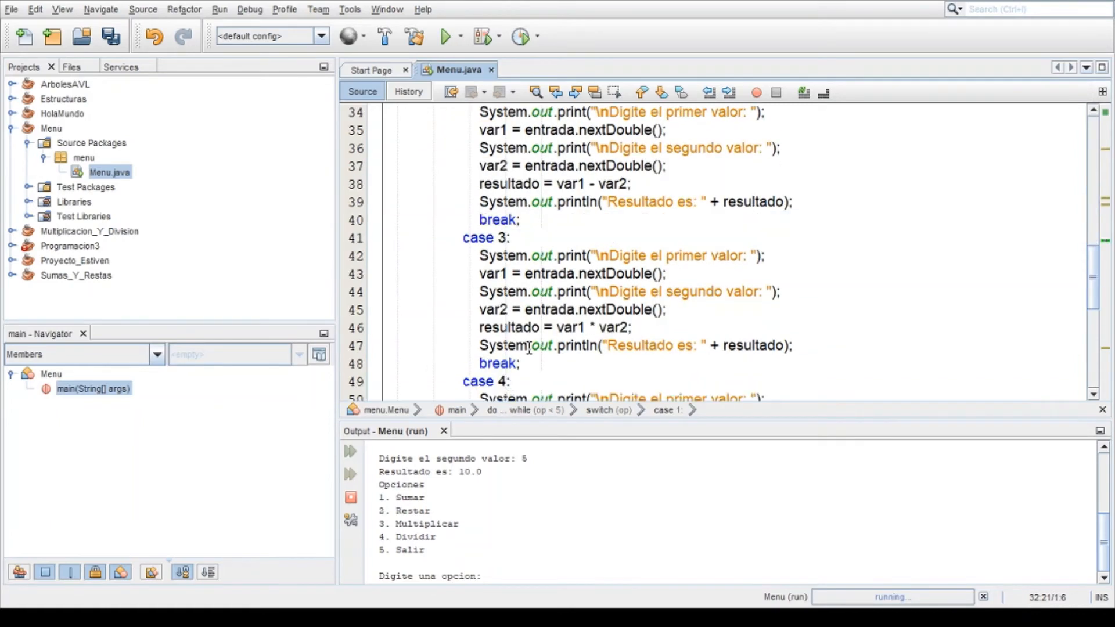
scroll(down, 3)
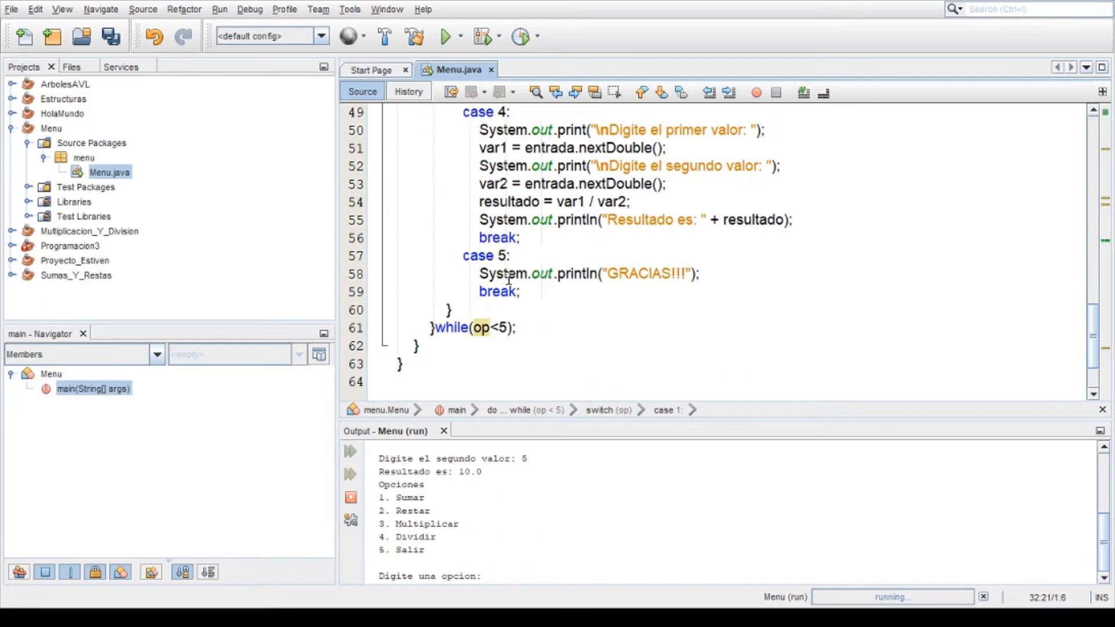
mouse_move(489, 315)
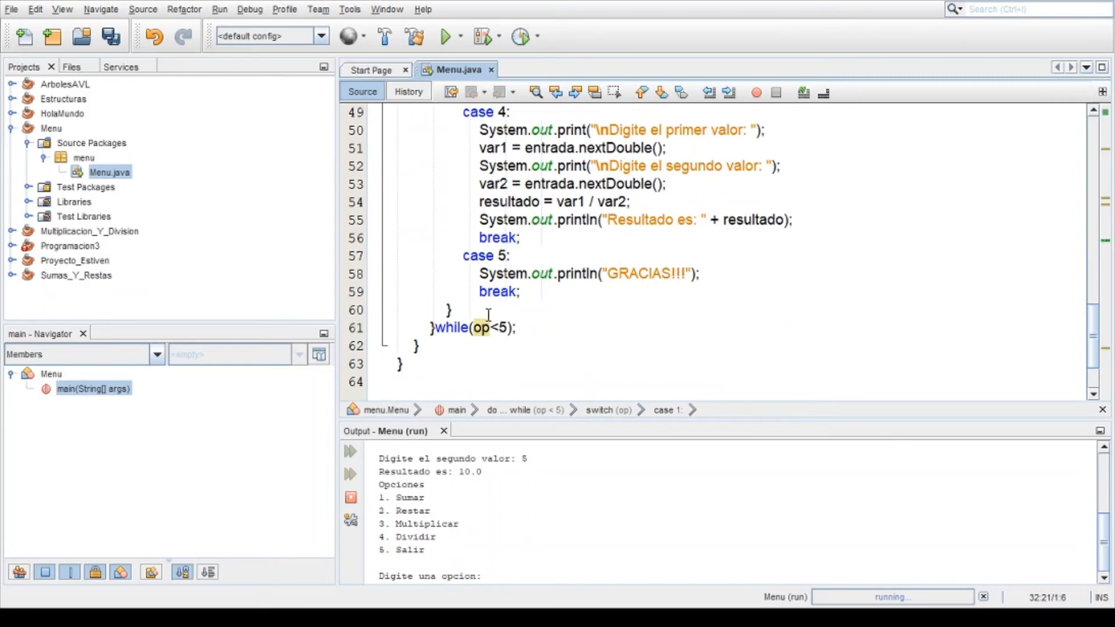
Insert System.out.println("") below the 'Resultado es' line in case 1.
click(481, 328)
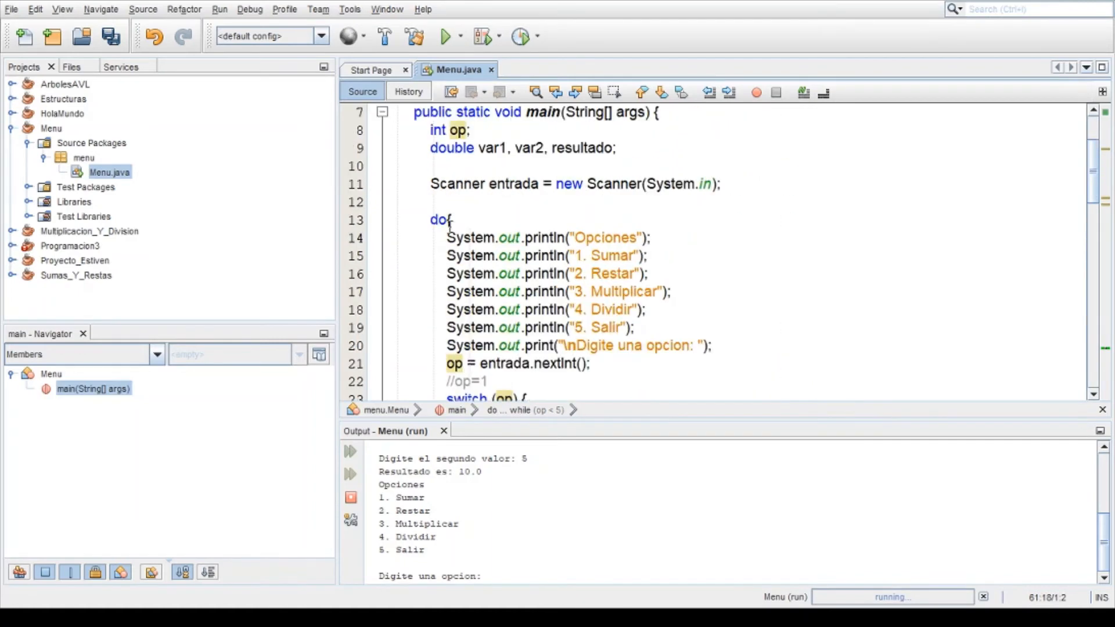
drag(447, 236, 633, 328)
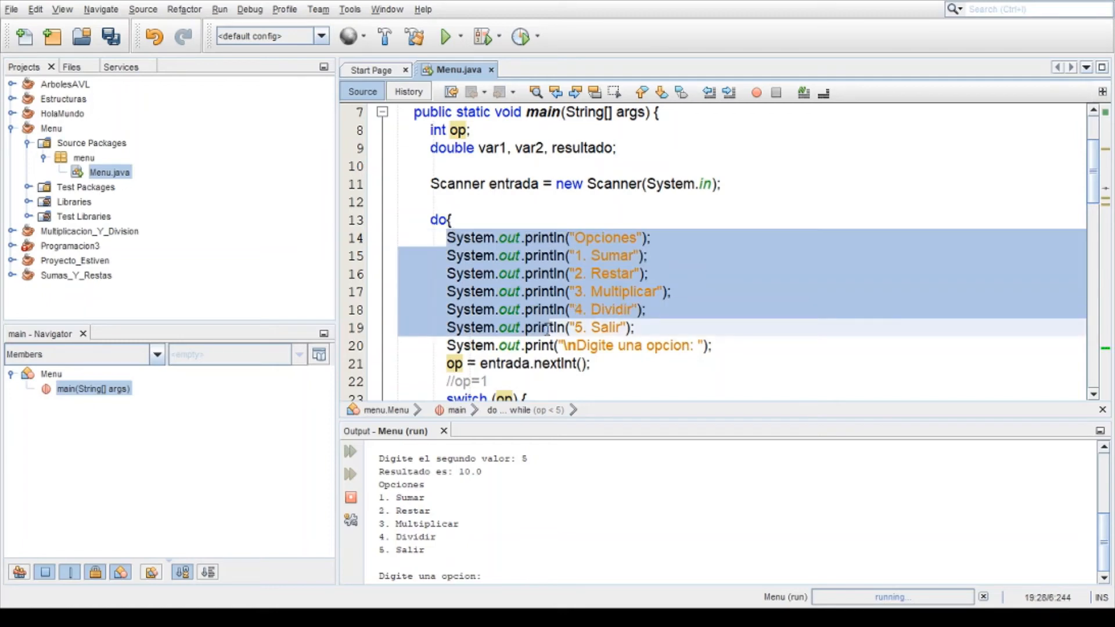
scroll(down, 3)
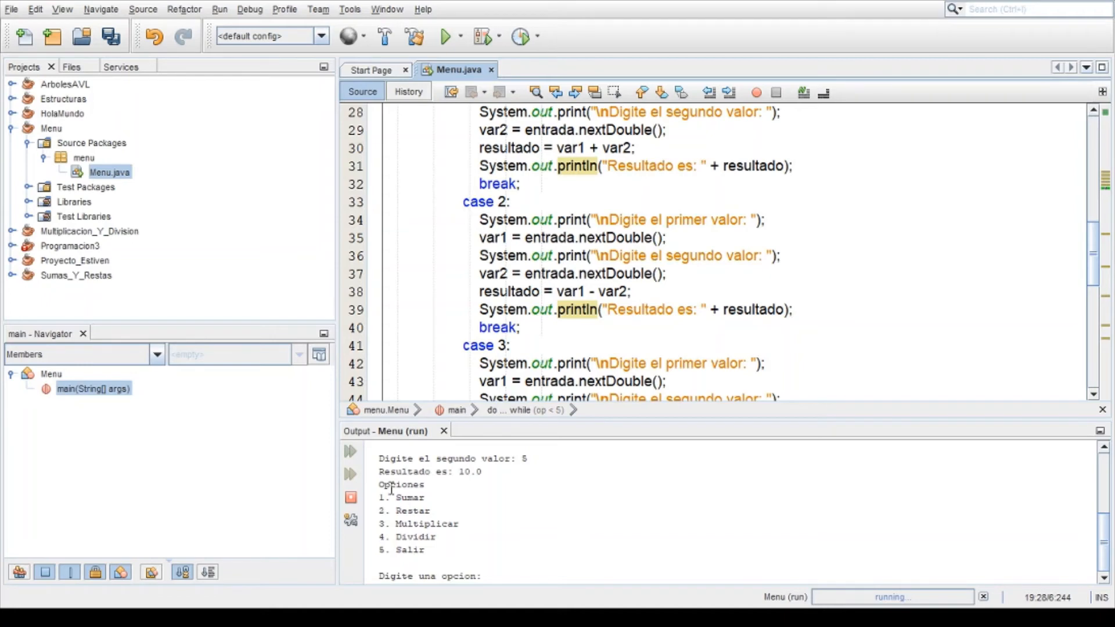
double_click(402, 484)
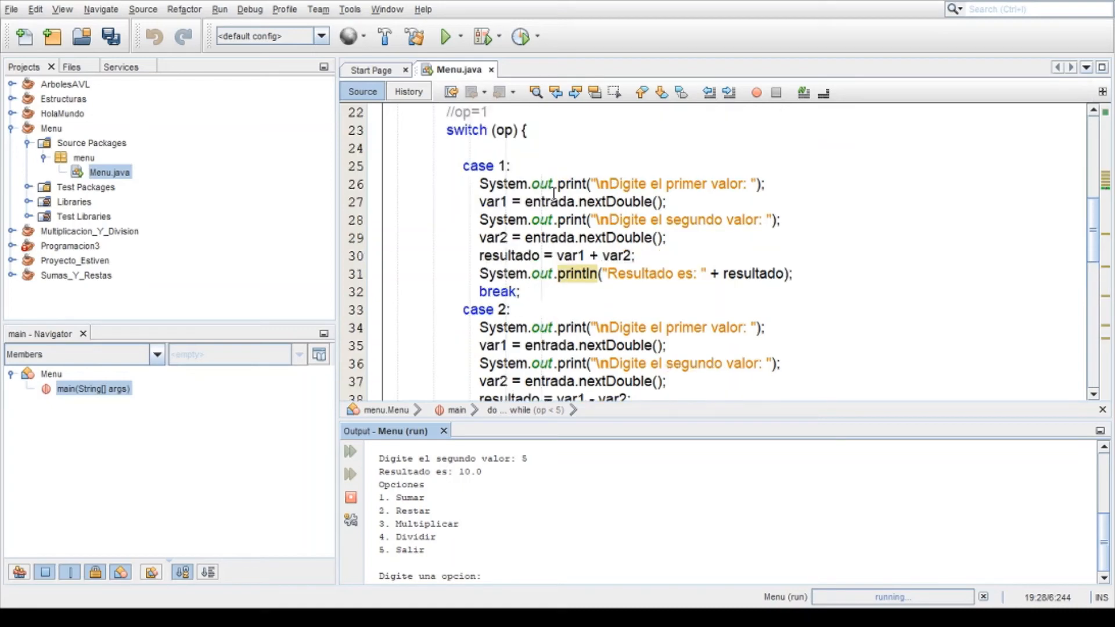
mouse_move(774, 245)
text(System.out.println("");)
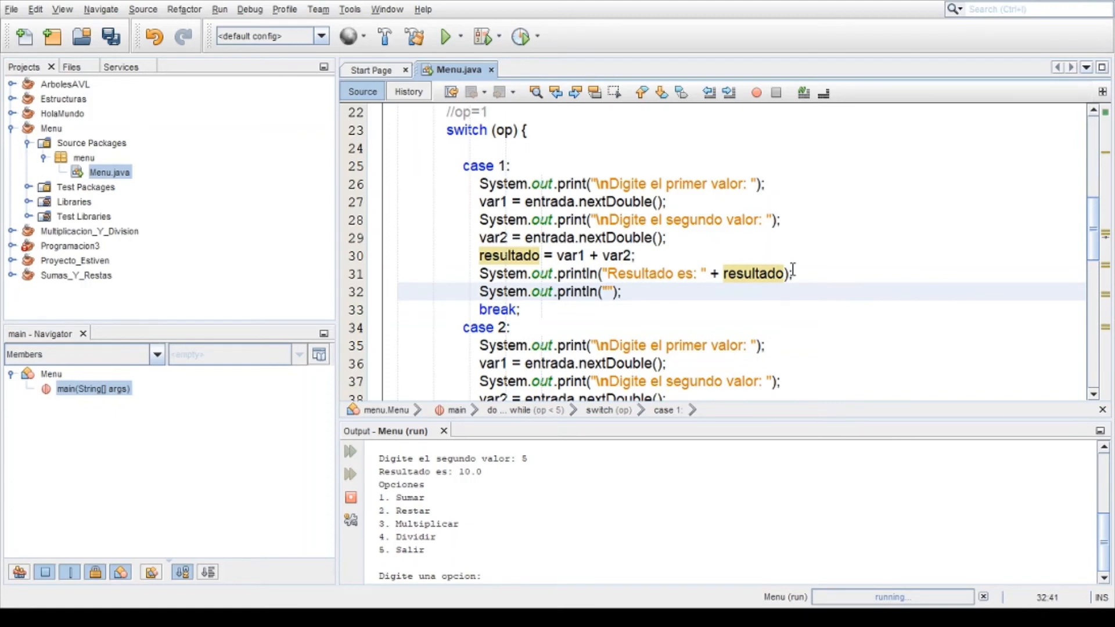
Change the extra print in case 1 to System.out.println("\n") and return to the prompt.
click(606, 292)
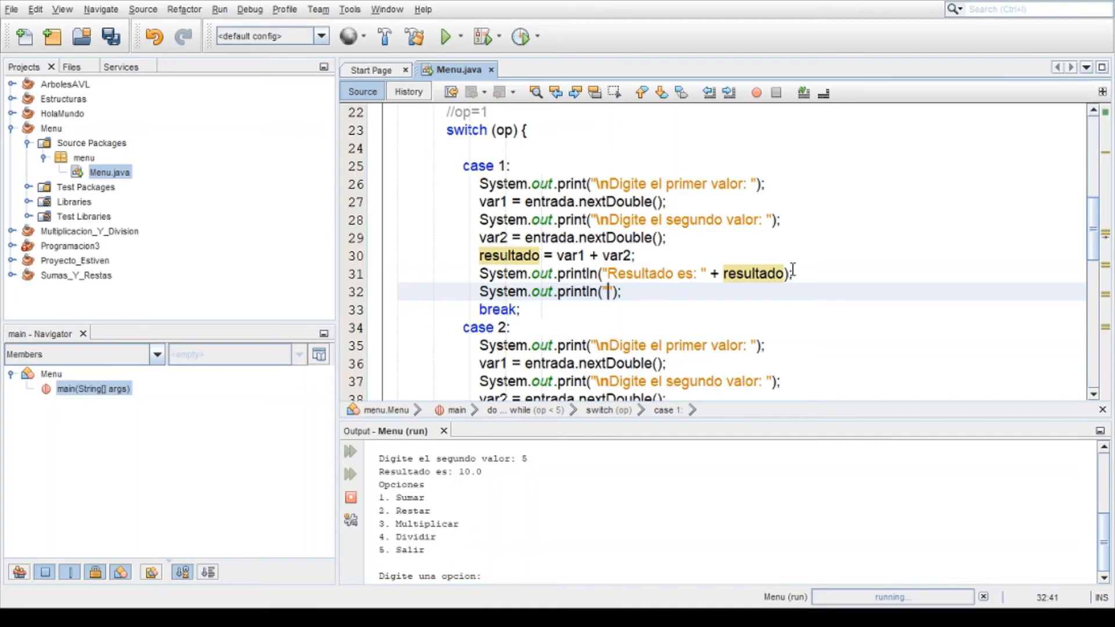
text(\n)
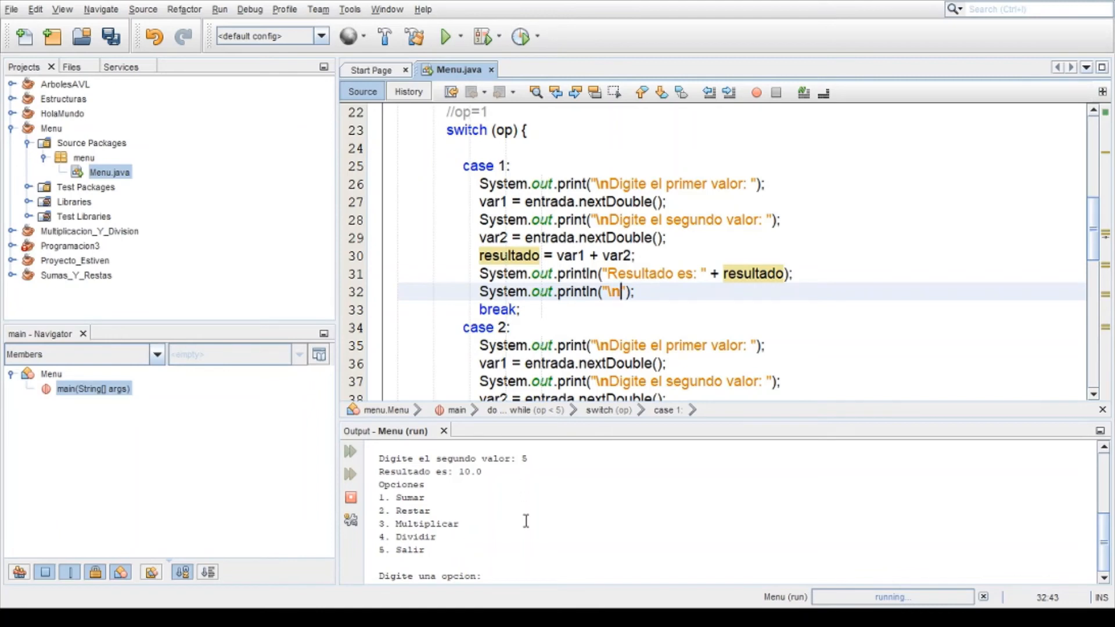
mouse_move(451, 532)
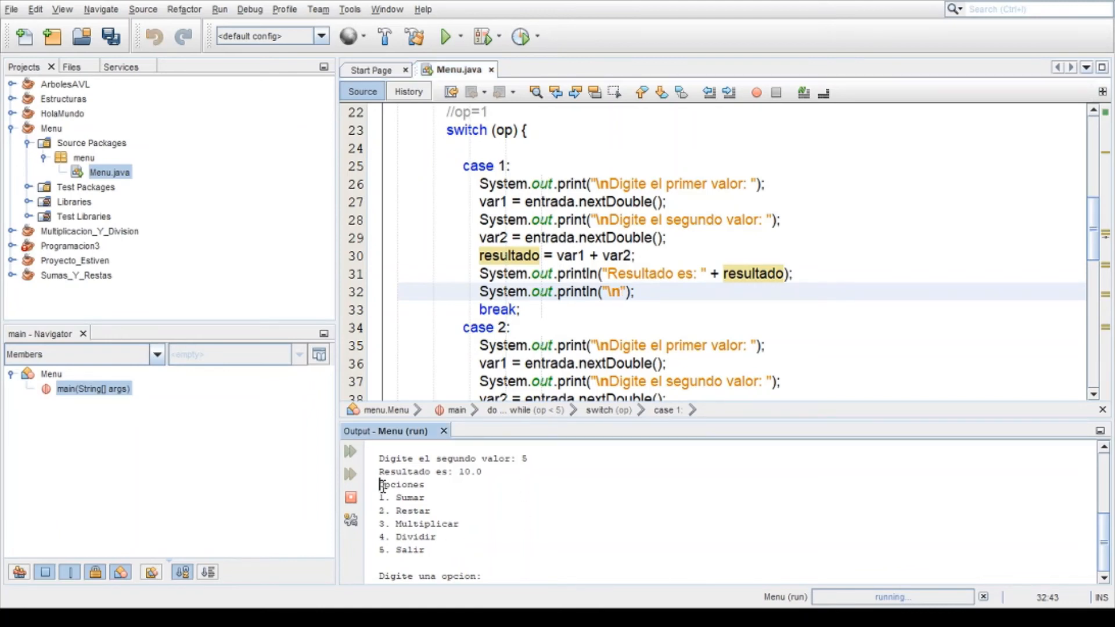
double_click(401, 484)
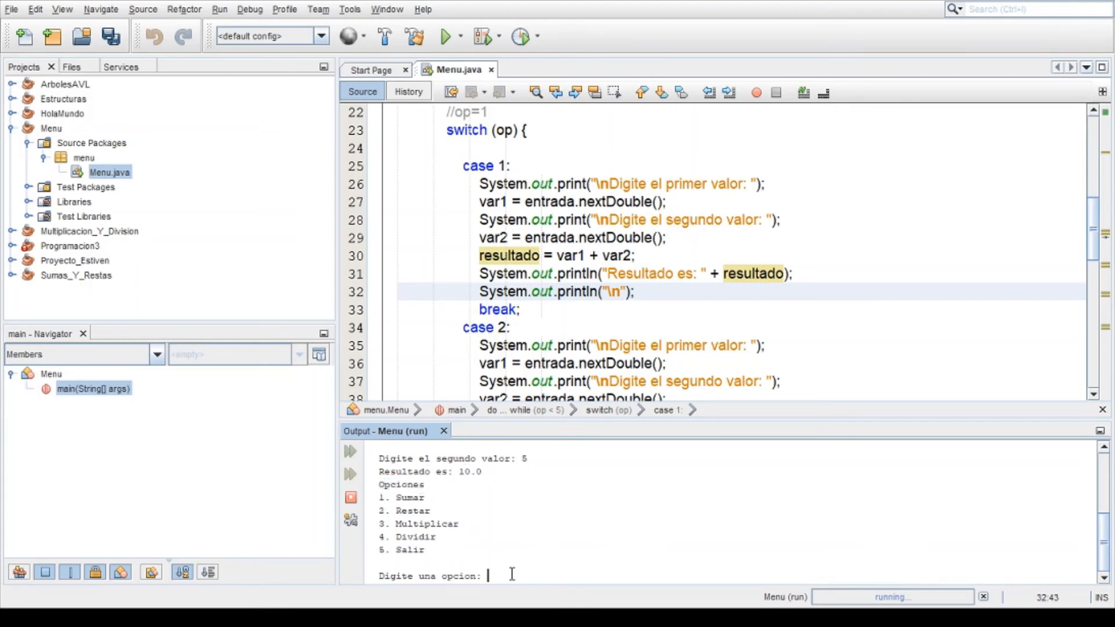
Enter option 5 so the program prints GRACIAS!!! and ends with BUILD SUCCESSFUL.
text(5)
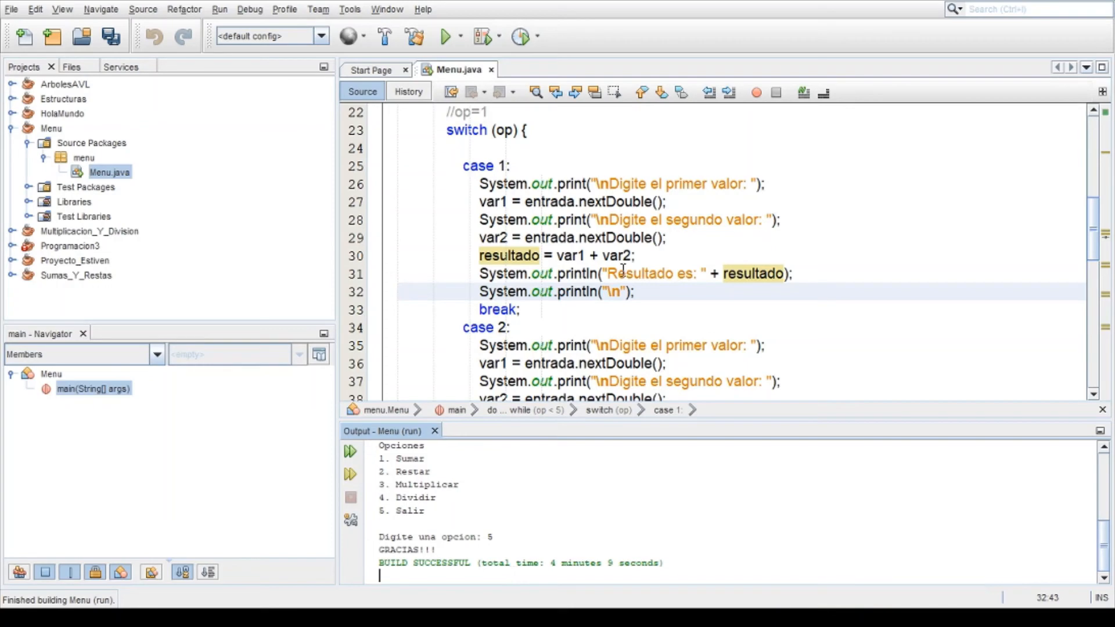
scroll(down, 3)
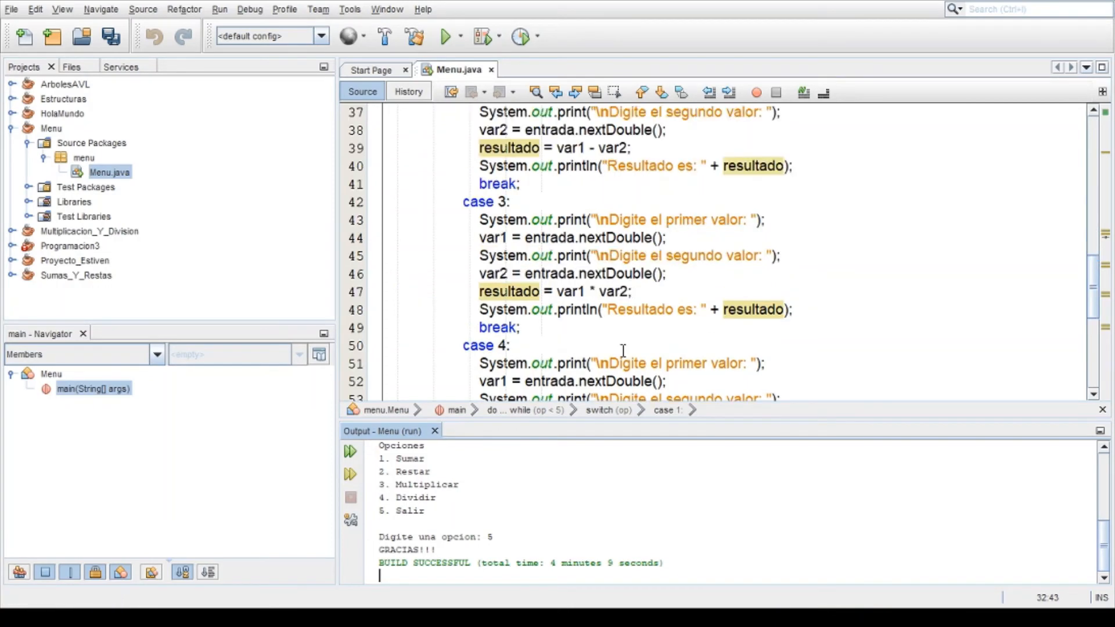
scroll(down, 3)
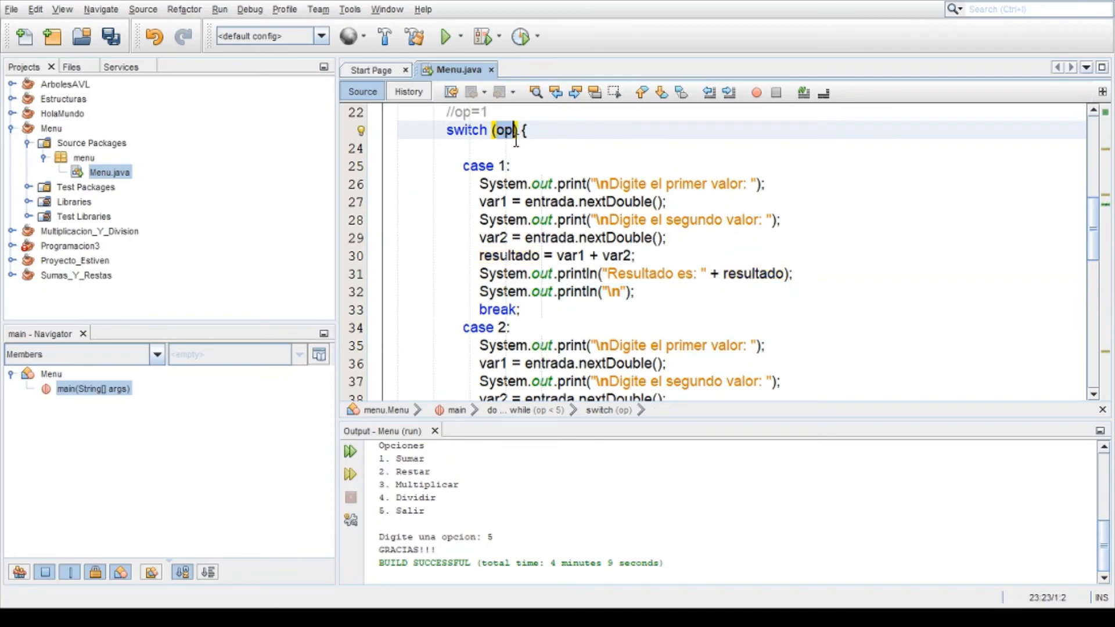
scroll(down, 3)
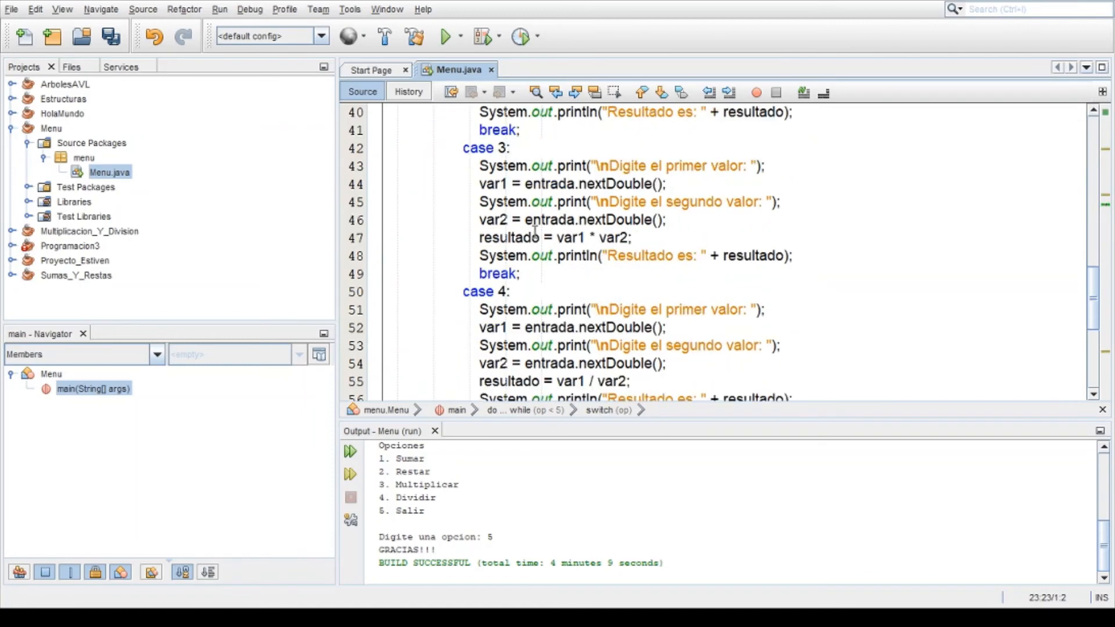
scroll(down, 3)
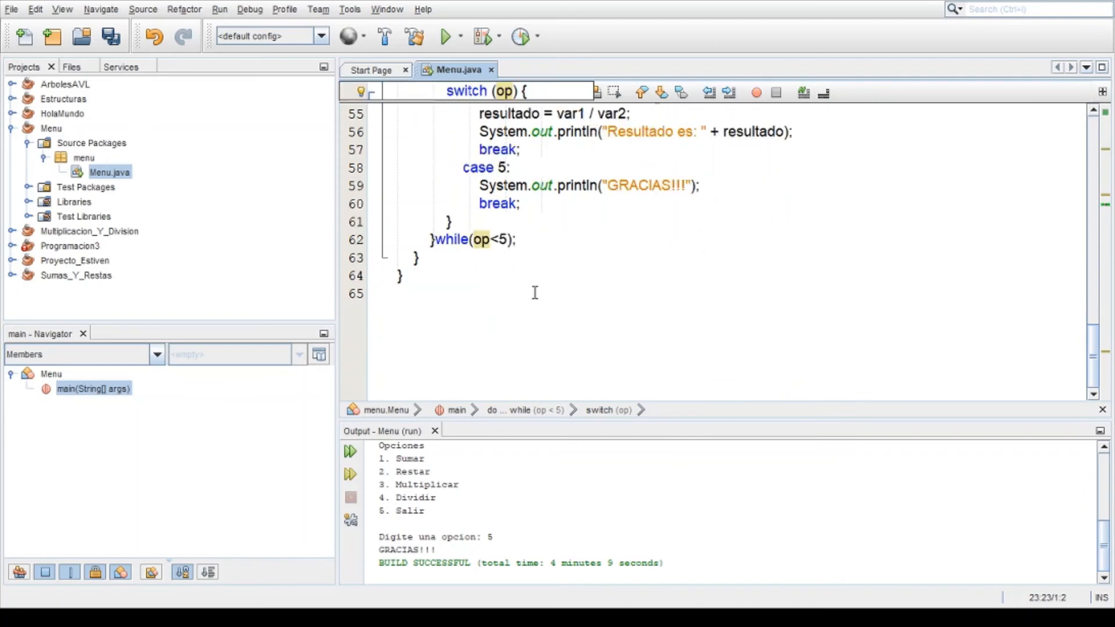
mouse_move(500, 168)
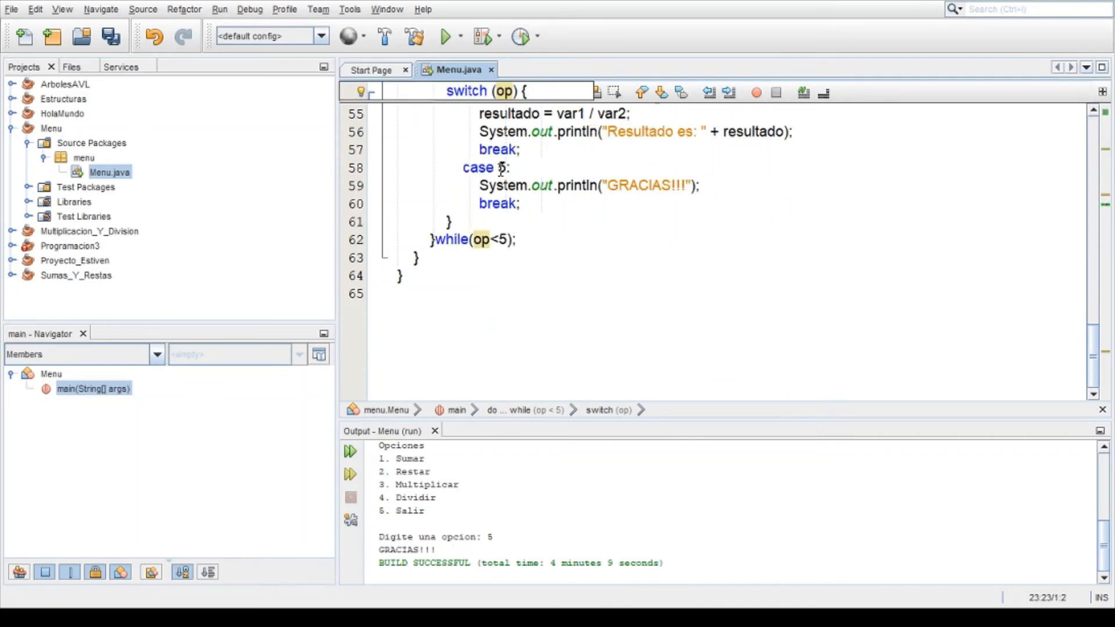
click(485, 168)
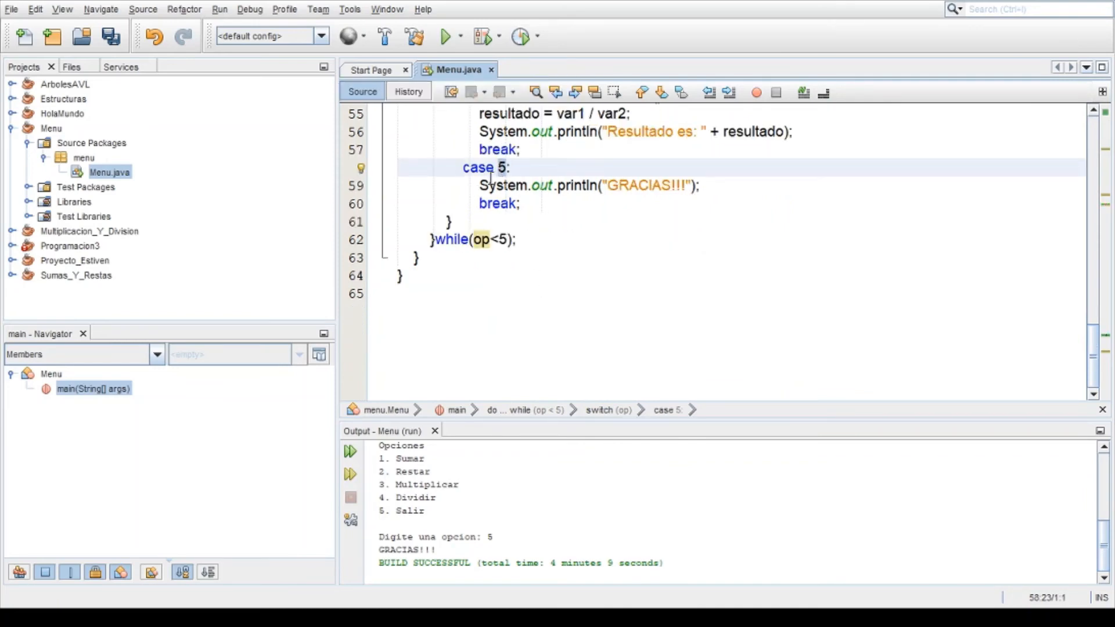
click(637, 186)
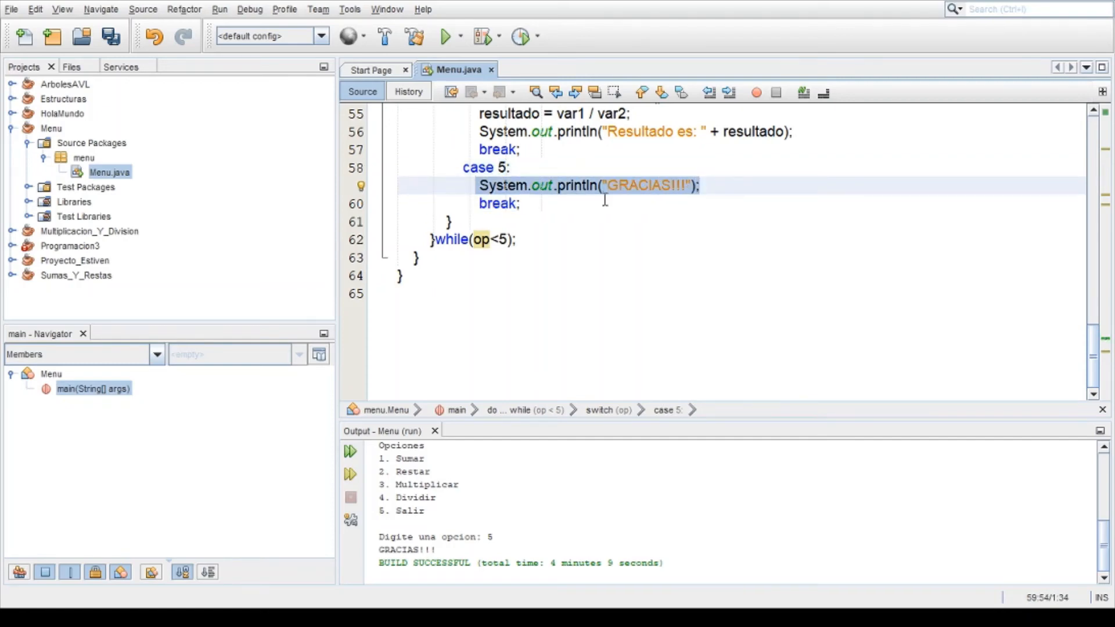
click(699, 186)
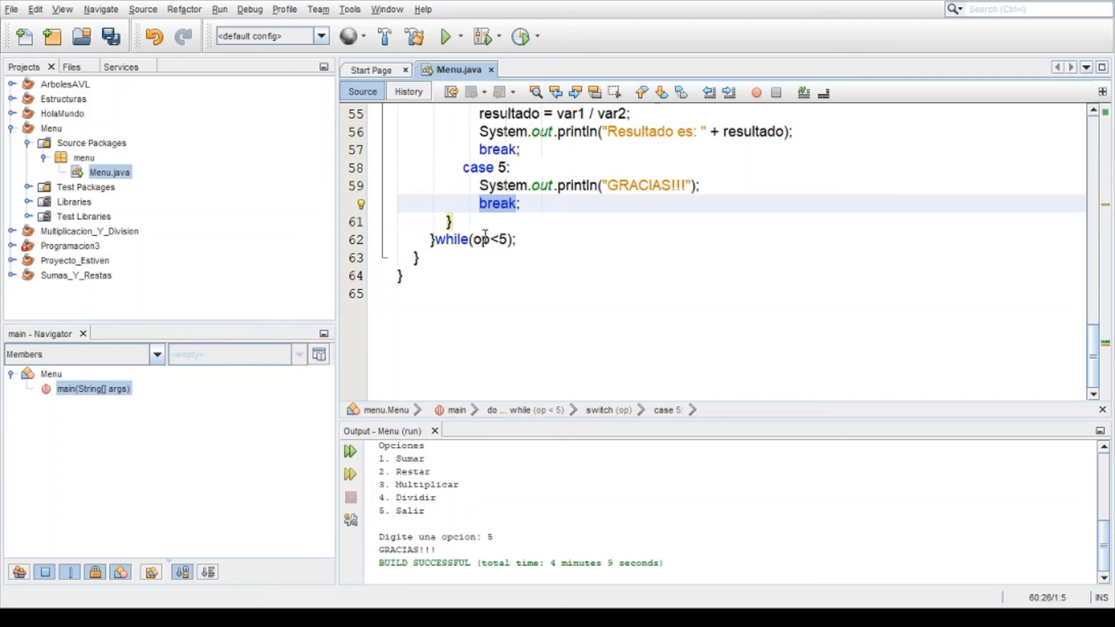
click(518, 203)
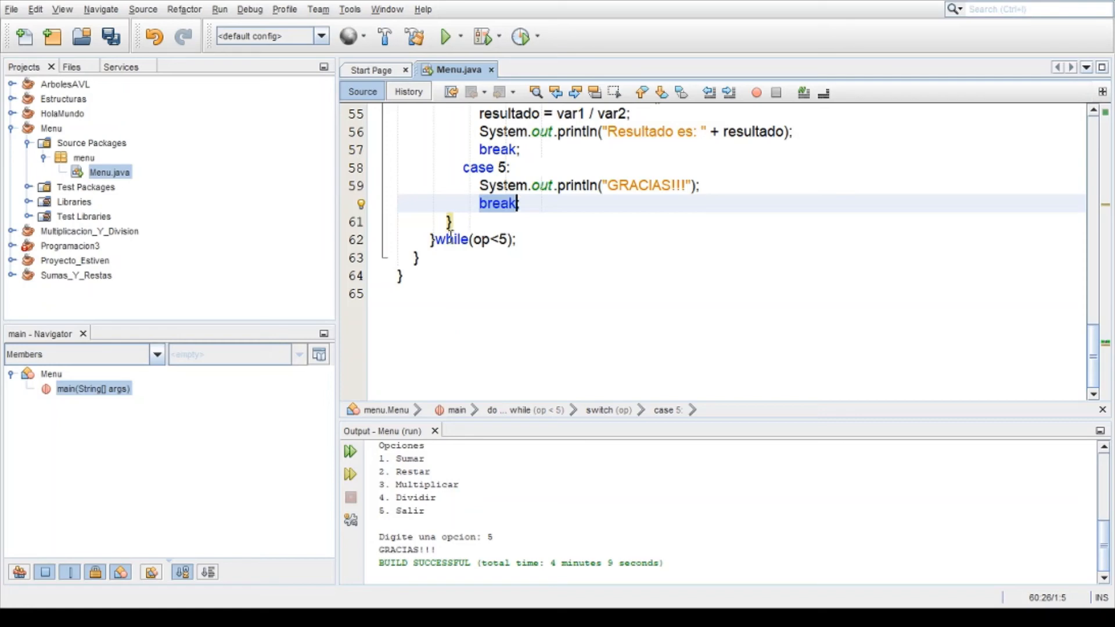
mouse_move(468, 211)
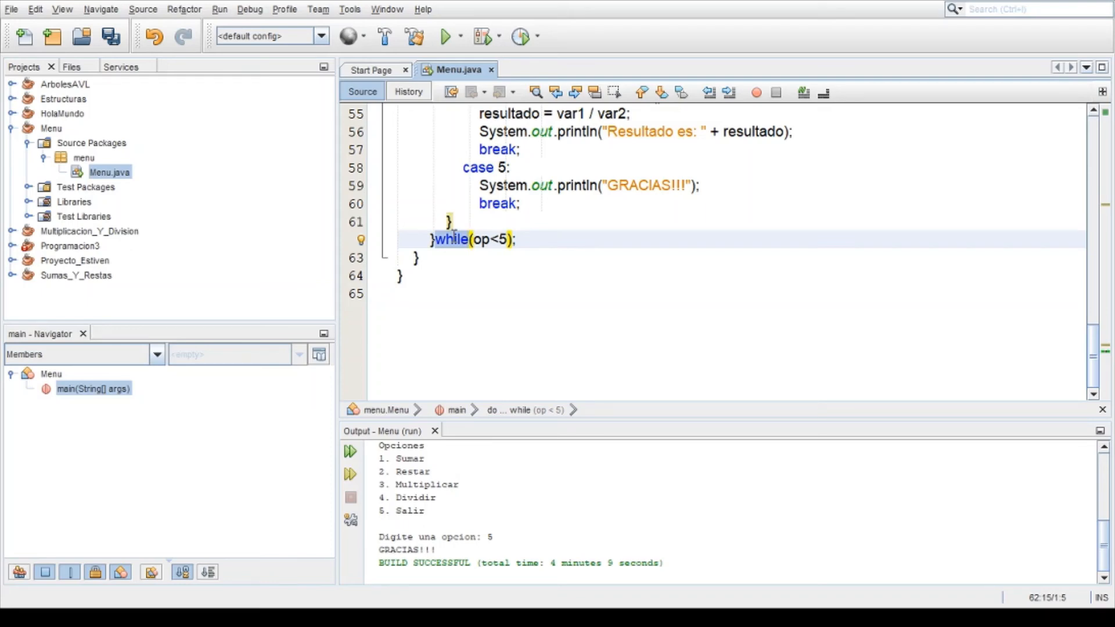
click(470, 240)
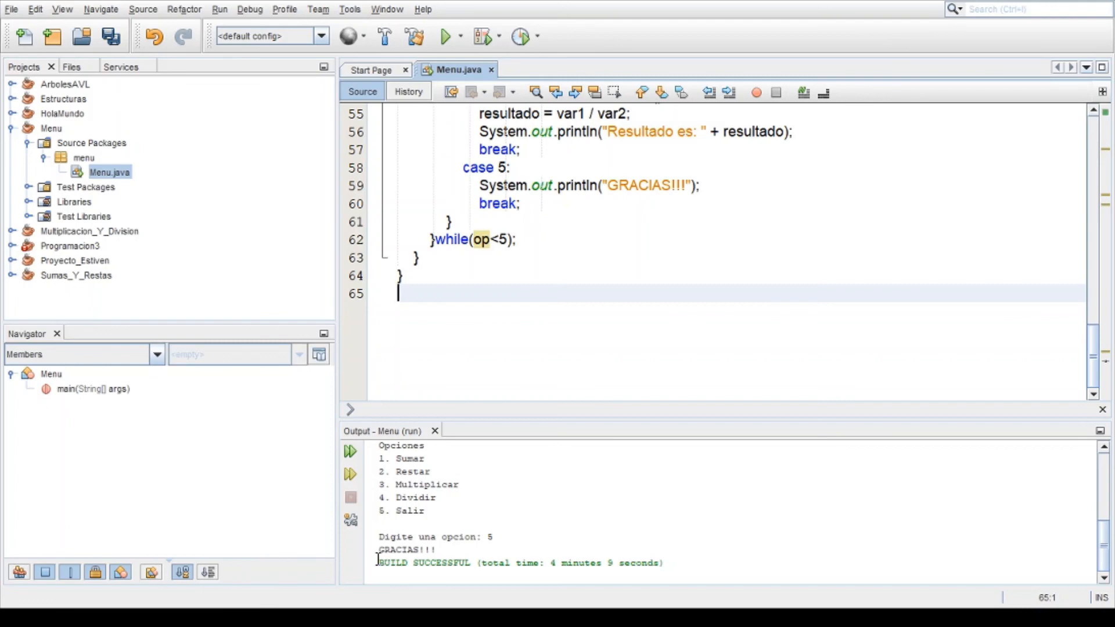
mouse_move(615, 537)
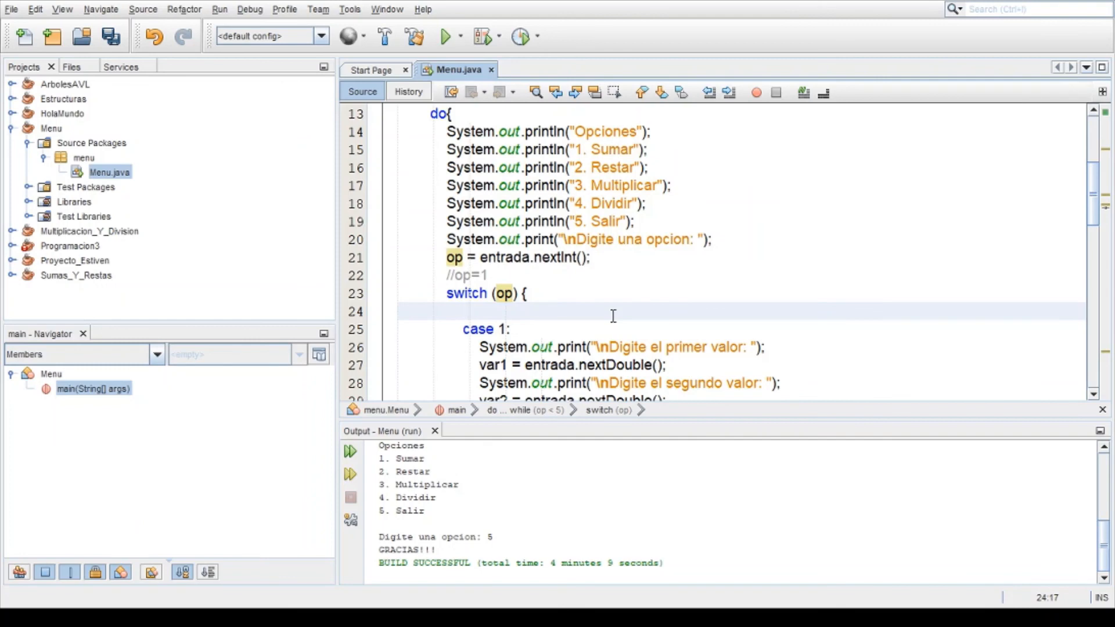
click(464, 311)
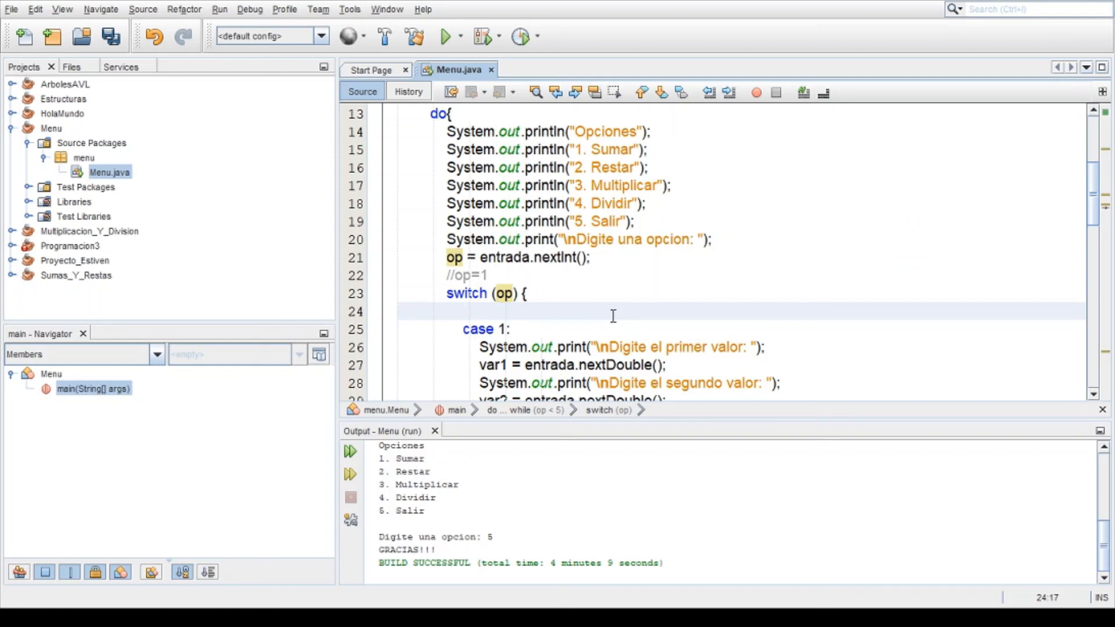
click(463, 311)
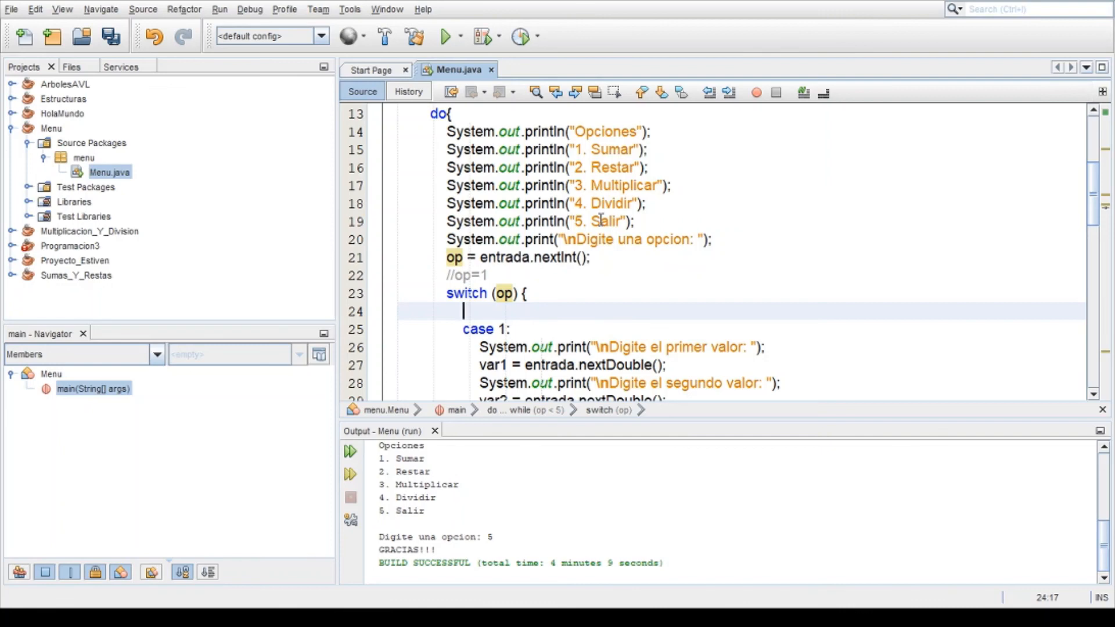
mouse_move(610, 333)
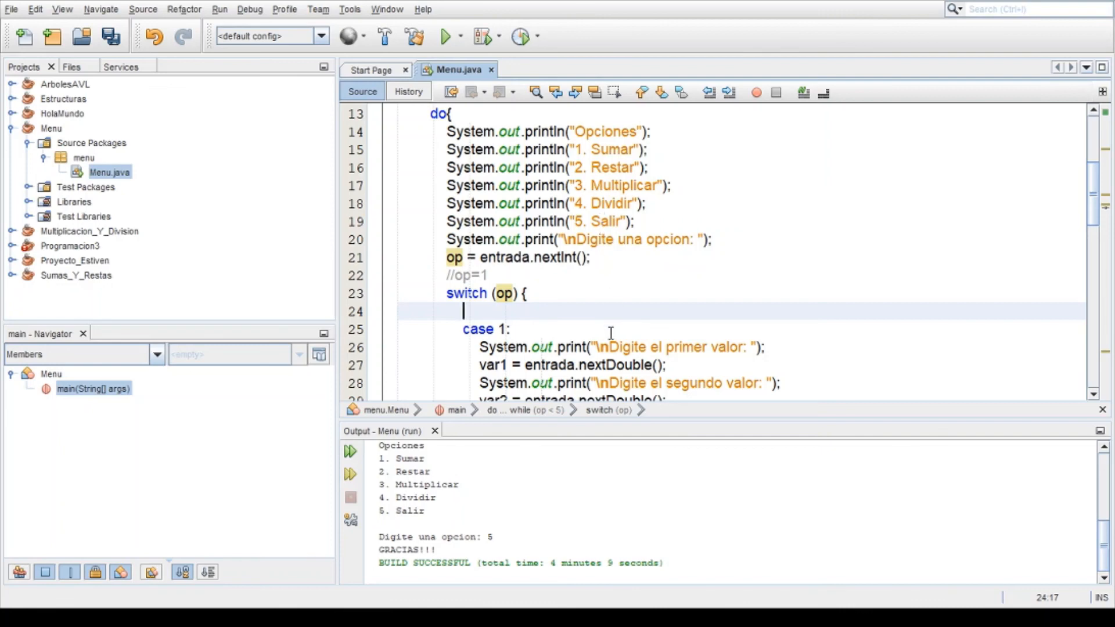